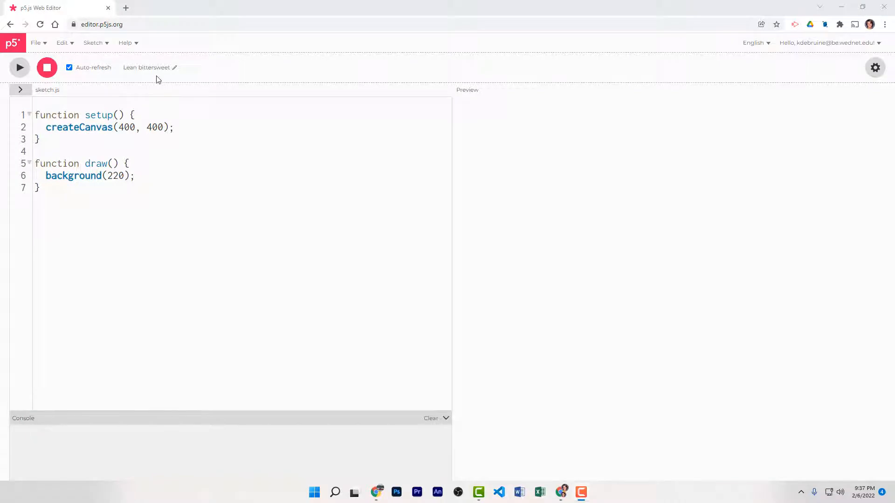
mouse_move(161, 76)
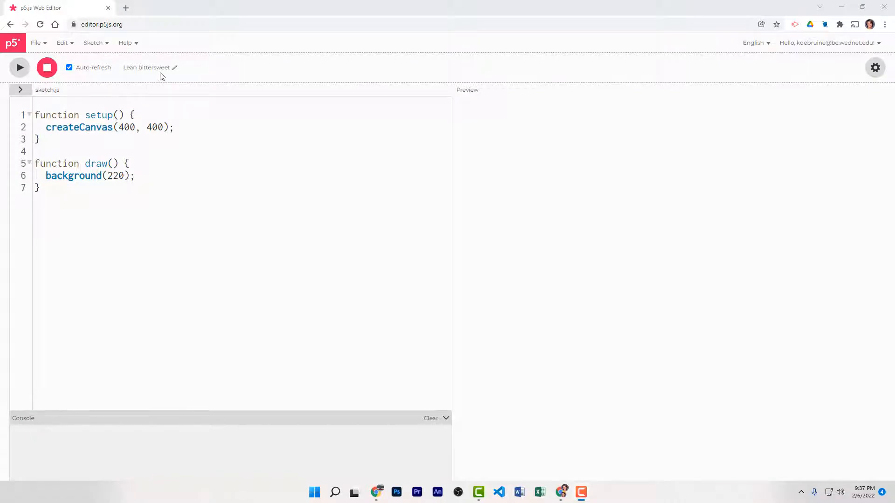
Rename the sketch 'Moving Circle', widen createCanvas to 800 by 400, and run it.
click(146, 67)
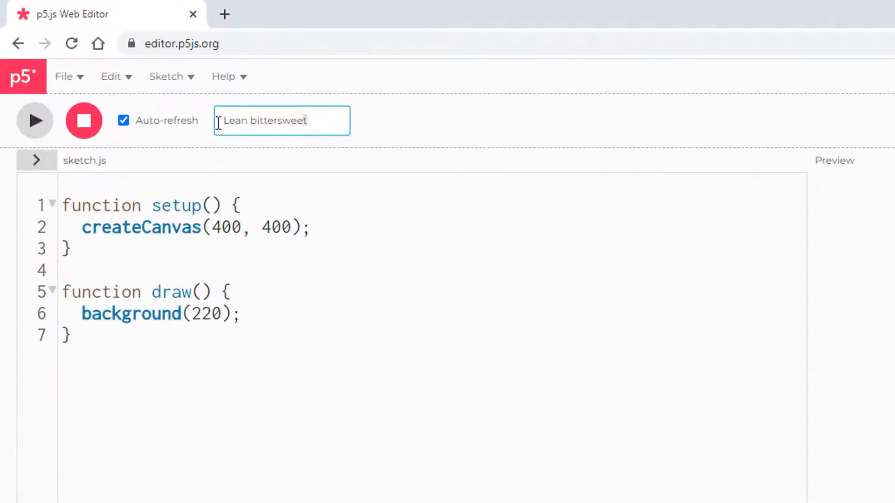
text(Moving Circle)
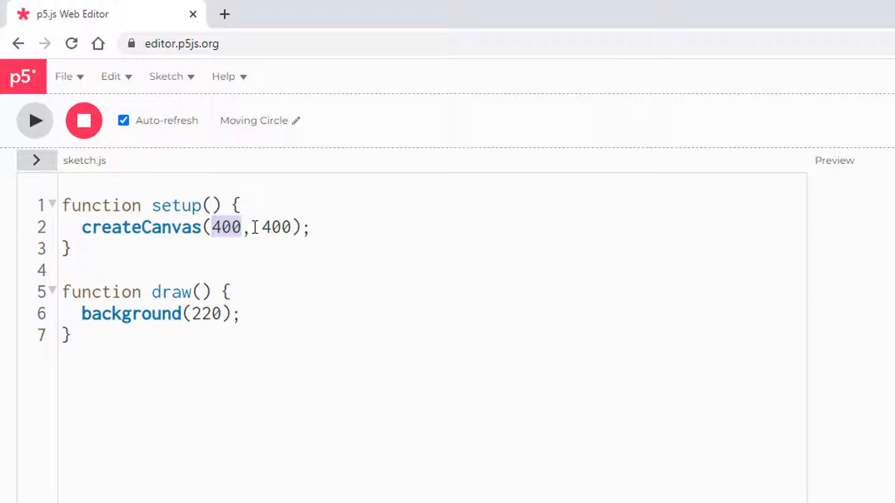
text(800)
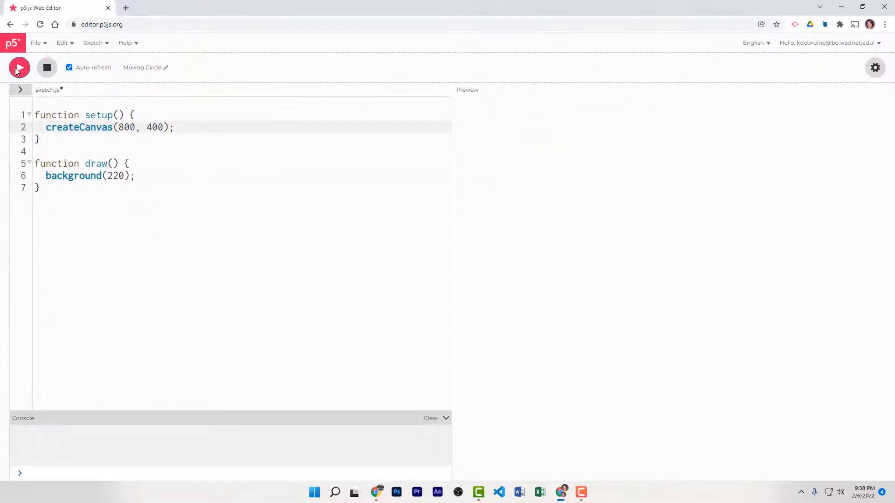
click(18, 67)
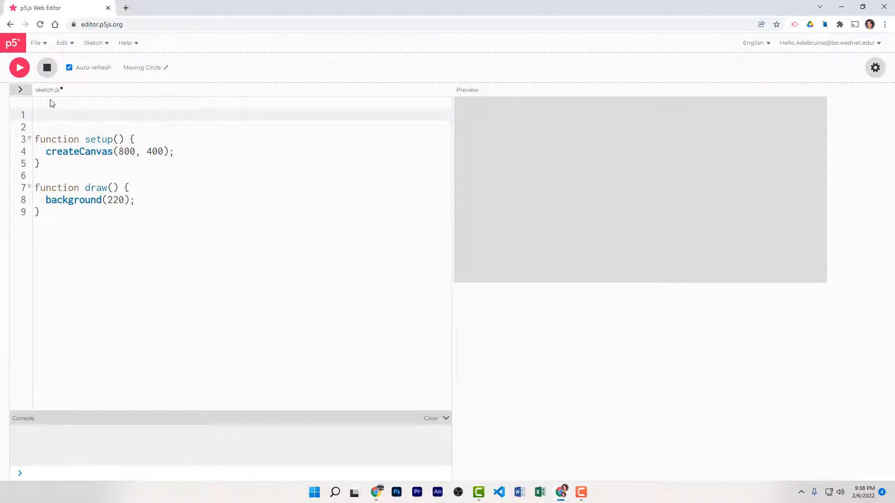
Write a /* */ header comment with author Ms DeBruine, date 2022-02-04 and title Moving Circle.
text(/*)
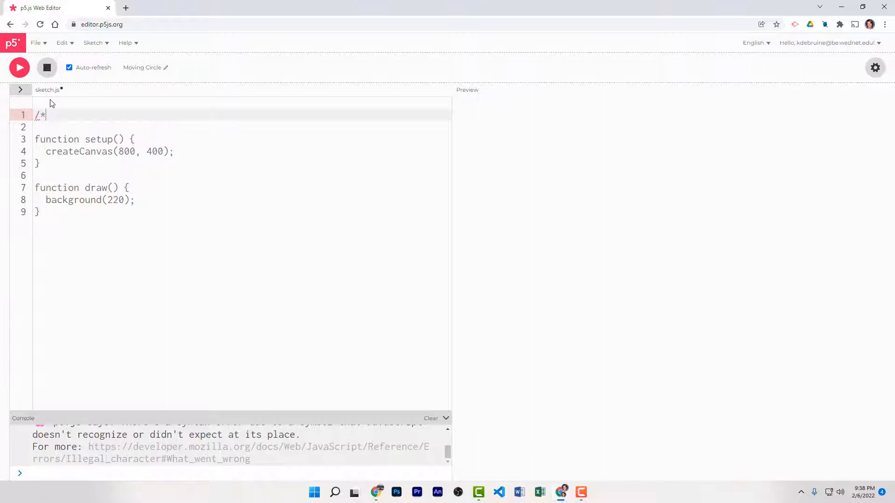
text(Ms DeBruine)
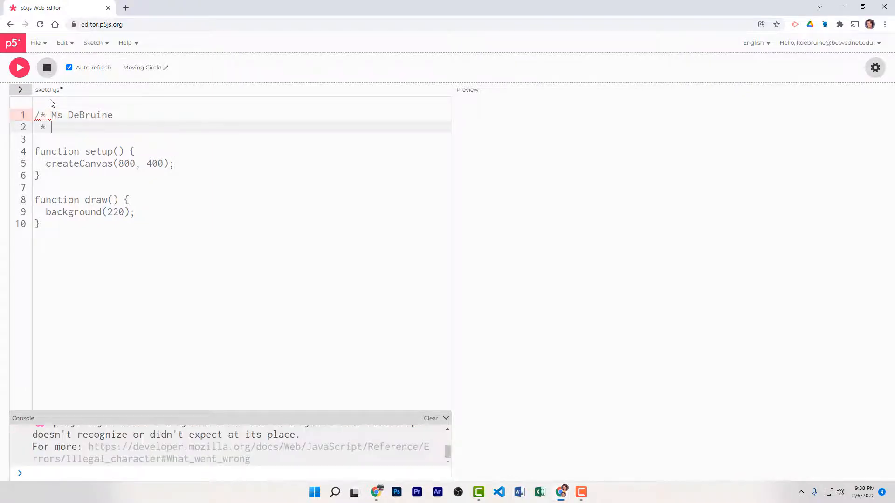
text(2022-02-04)
click(242, 139)
text(* Moving Circle)
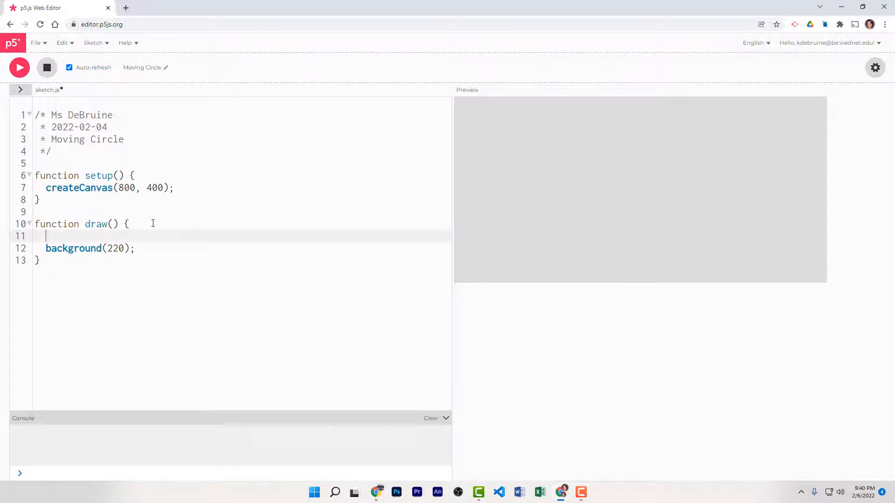
Add a random(0, 255) call at the start of draw.
text(andom)
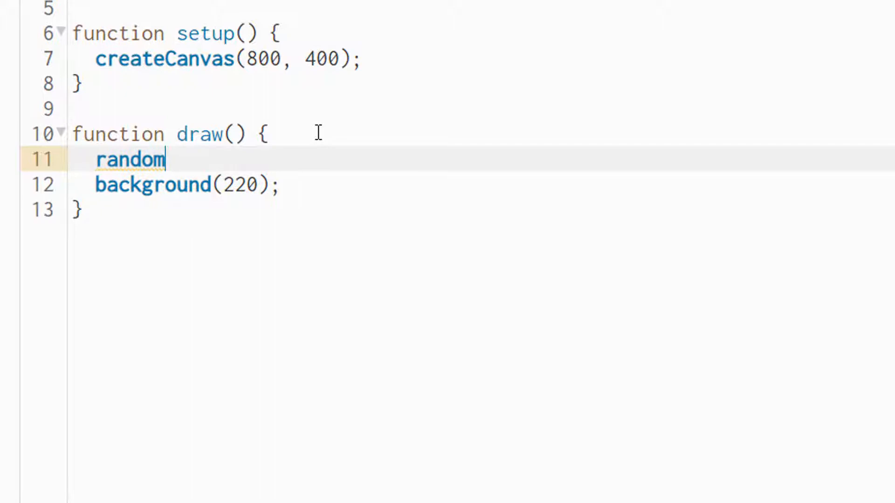
text(())
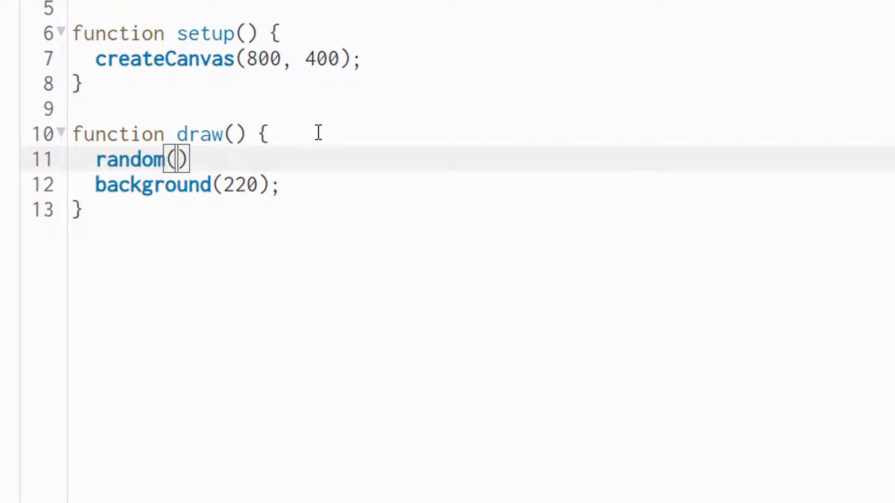
text(0,)
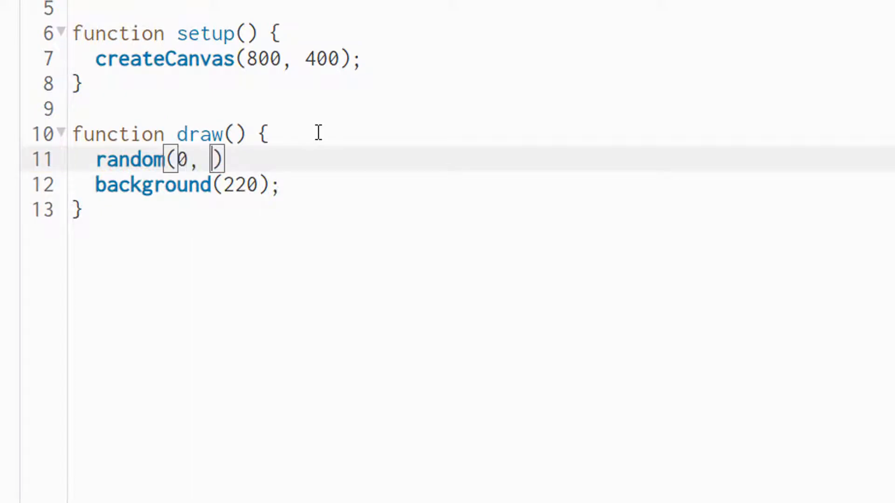
text(255)
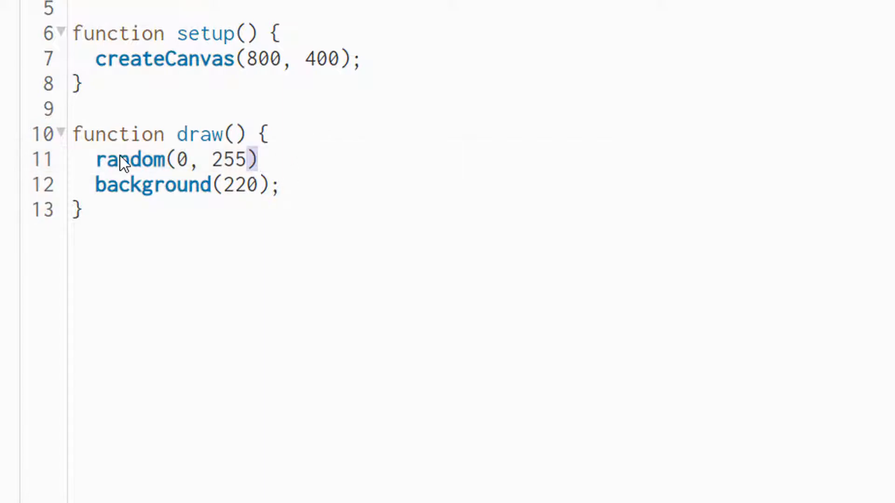
Wrap the random call in console.log( ... ); so it prints every frame.
double_click(128, 160)
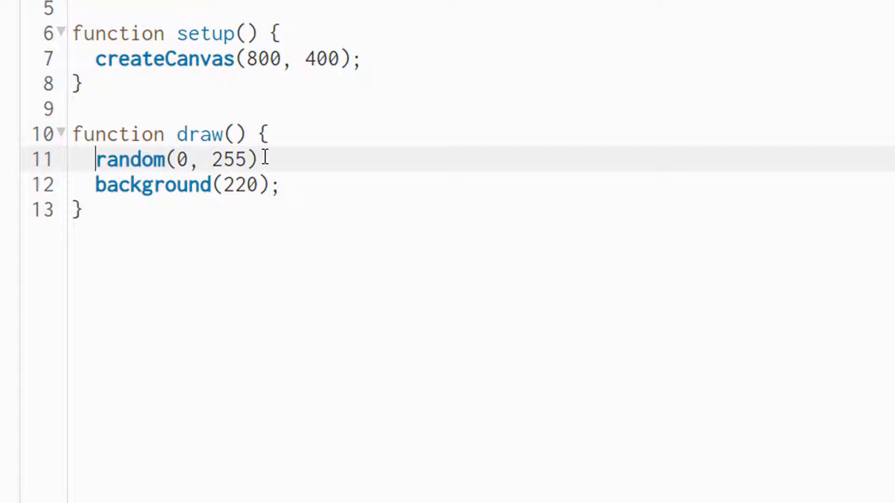
text(c)
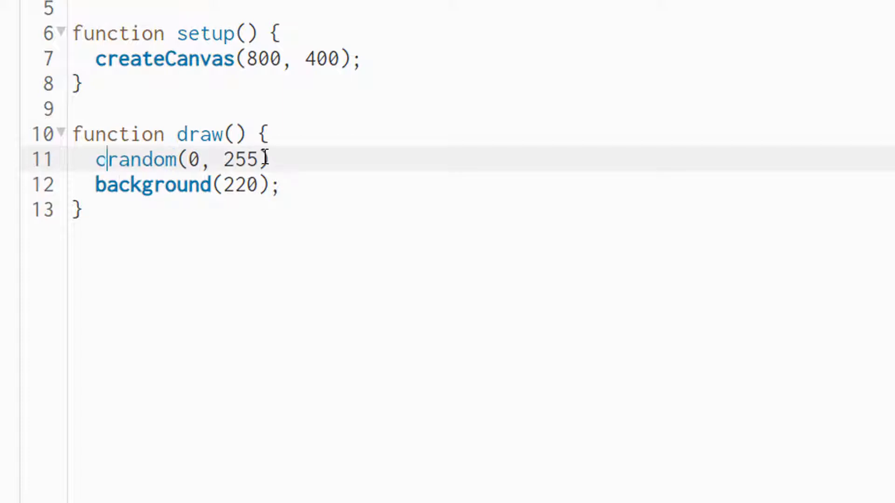
text(onsole)
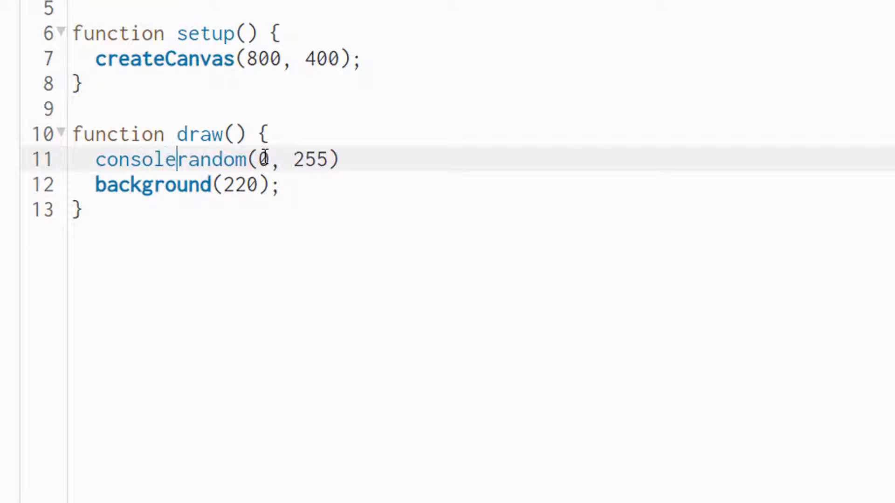
text(.log()
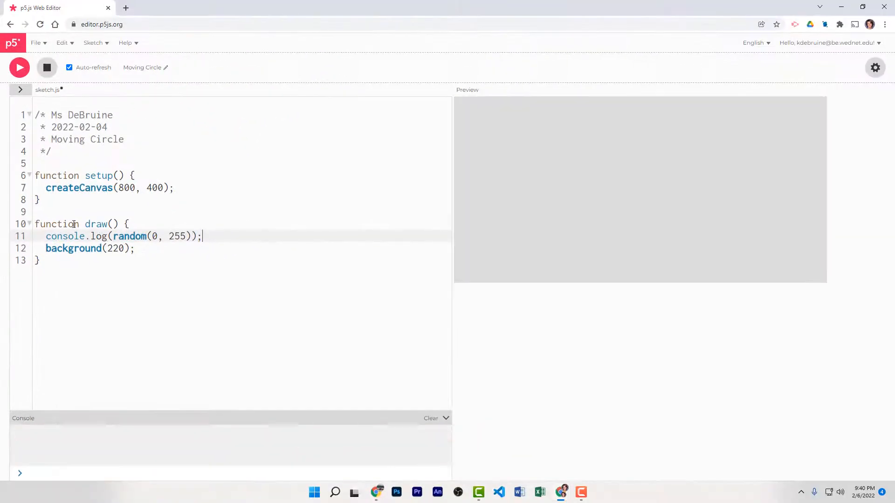
click(19, 67)
text(fill()
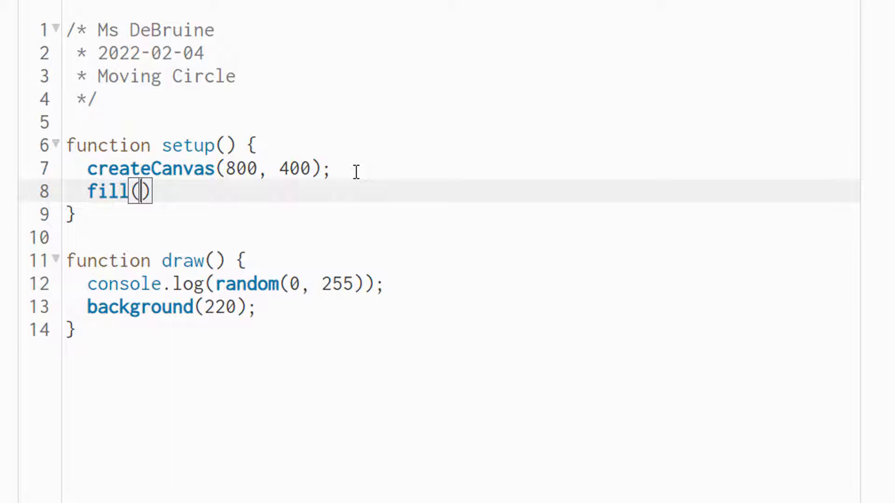
Set the fill in setup to red with fill(255, 0, 0).
text(255,)
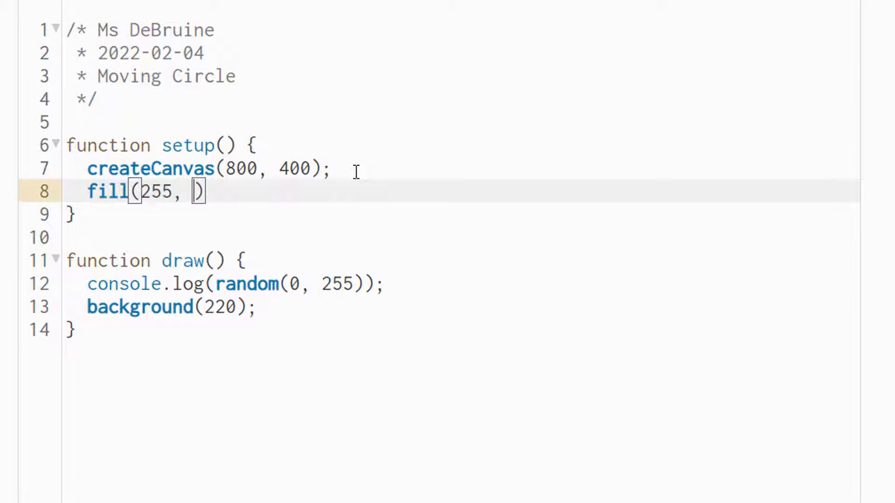
text(0, 0)
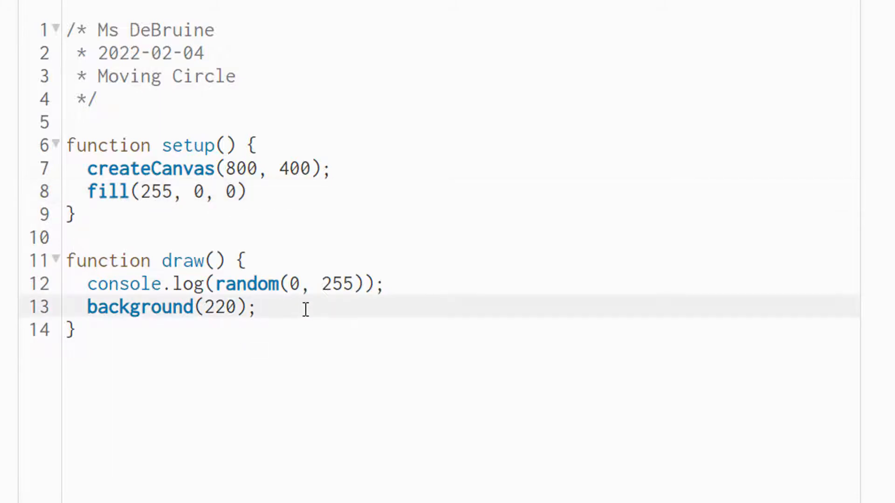
Draw circle(0, 200, 20); after the background call in draw.
text(ci)
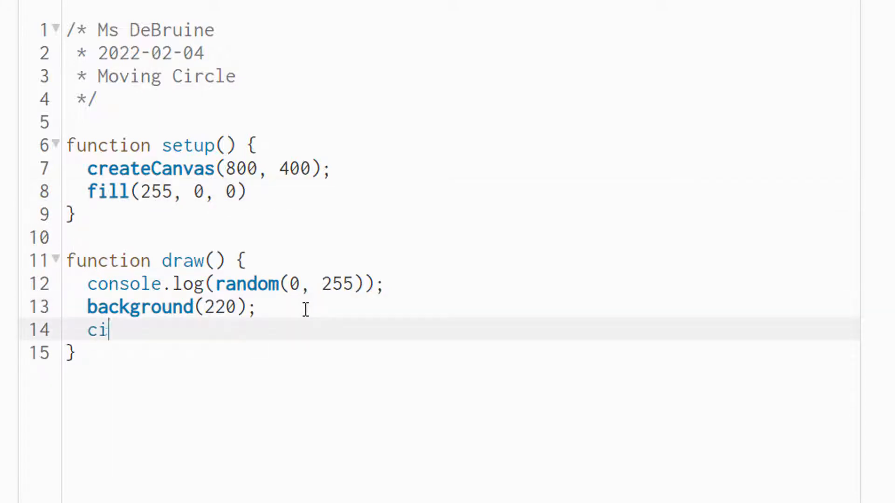
text(rcle)
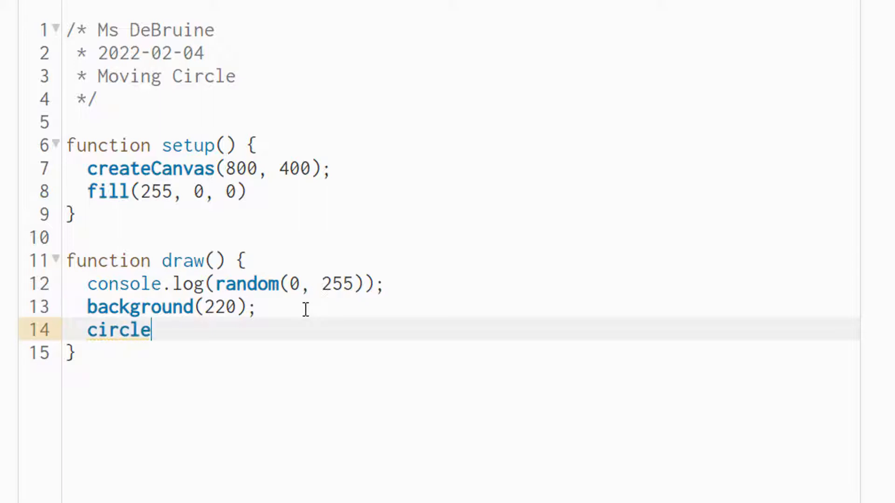
text(())
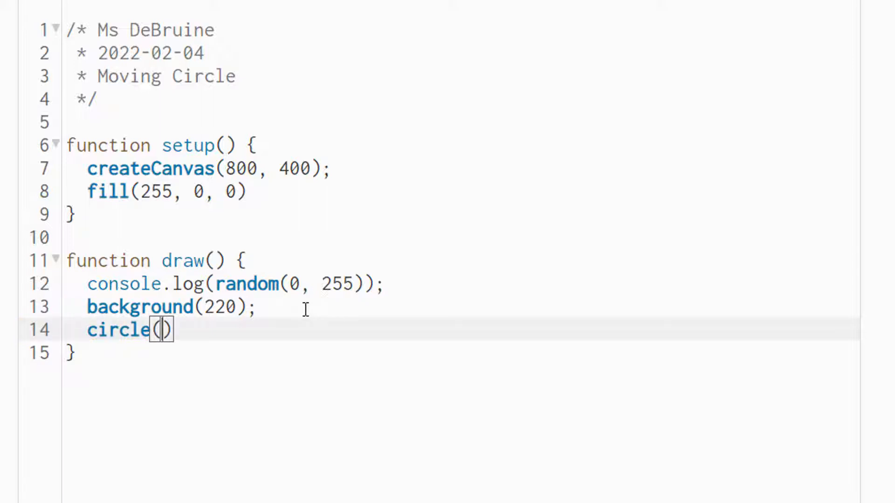
text(0,)
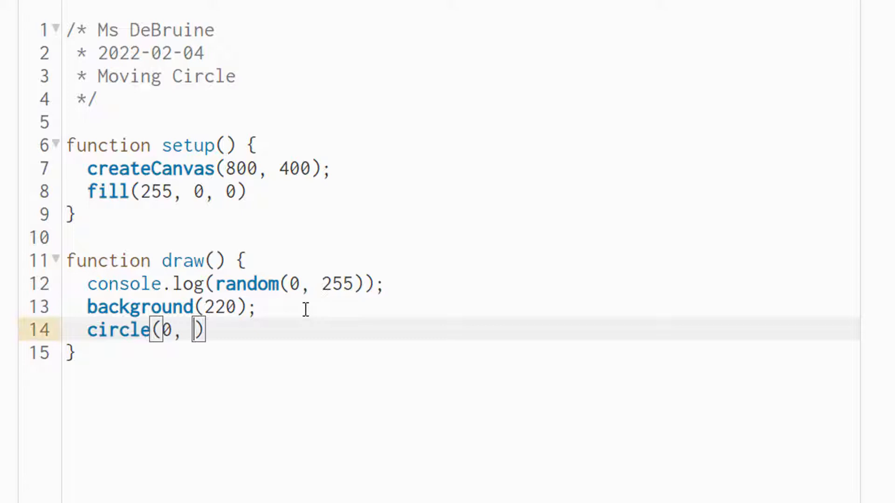
text(200,)
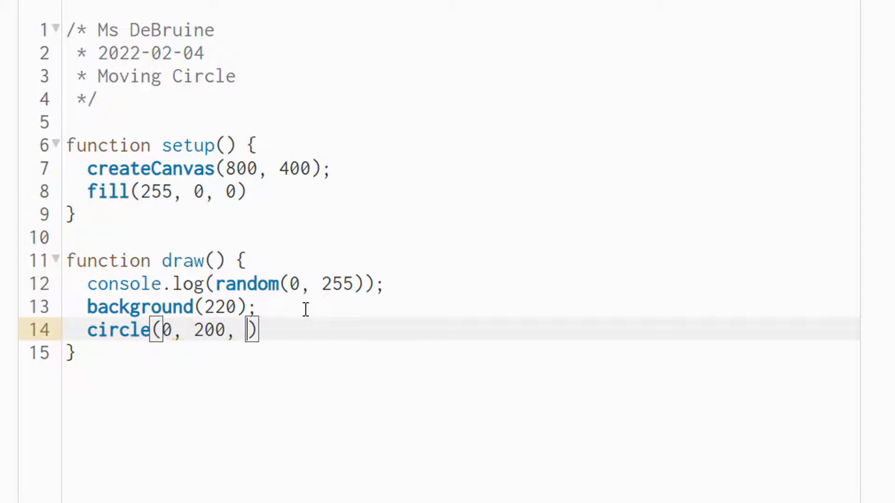
text(20)
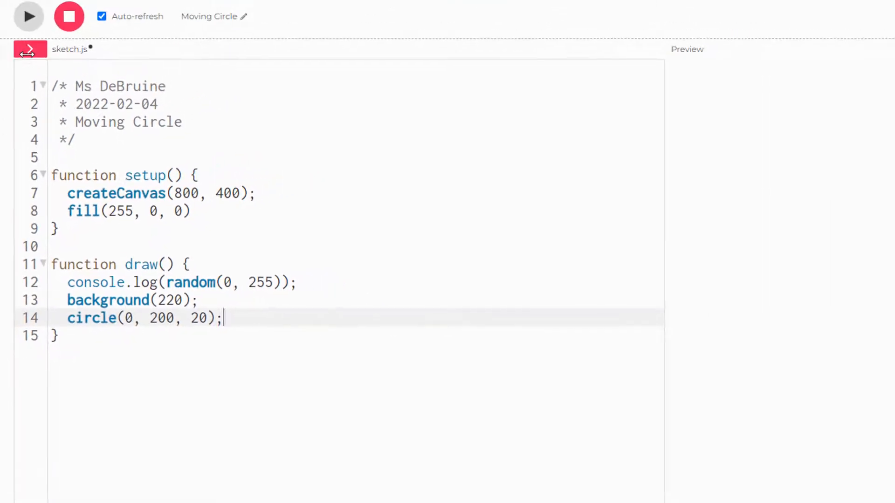
Run the sketch, move the circle to x 10 and change the fill to yellow (255, 255, 0).
click(28, 16)
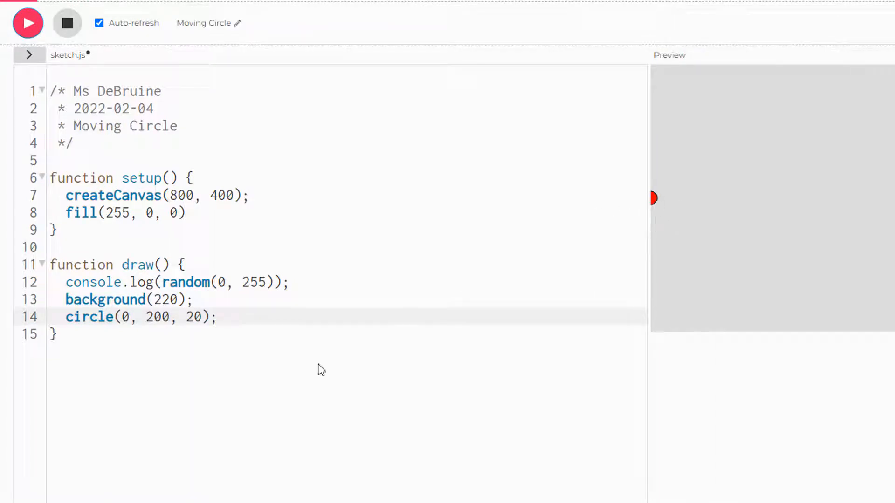
text(1)
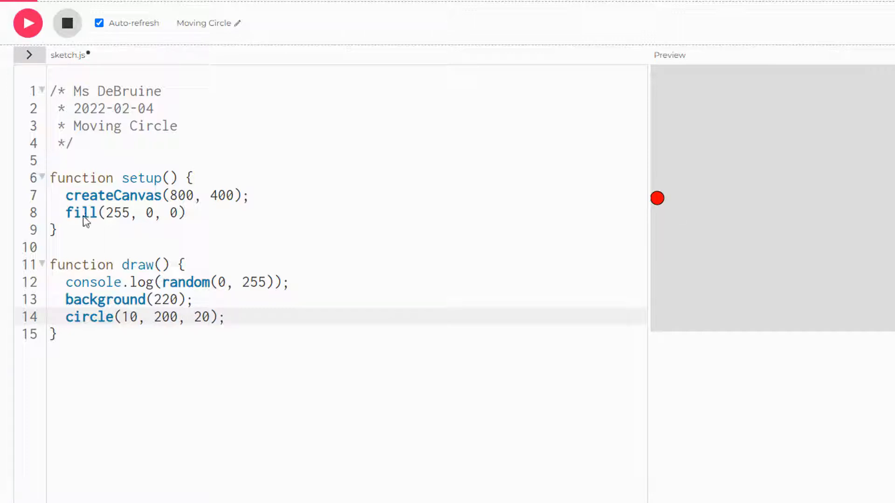
click(152, 212)
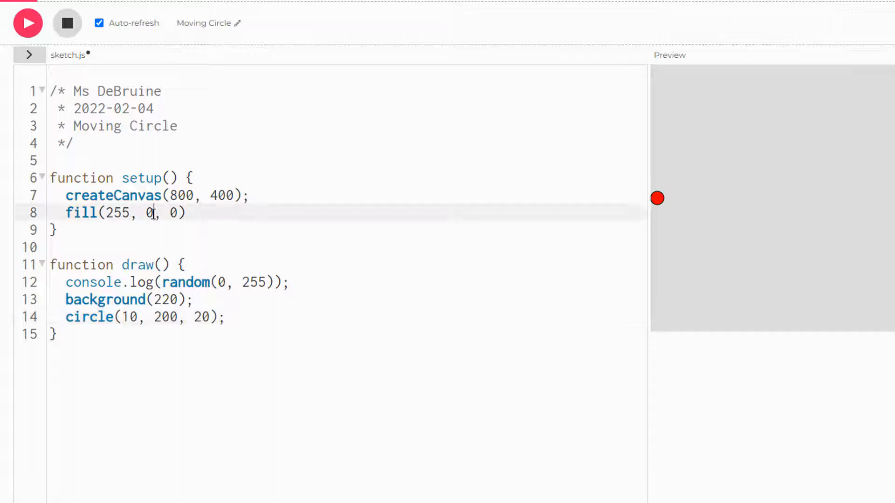
text(255)
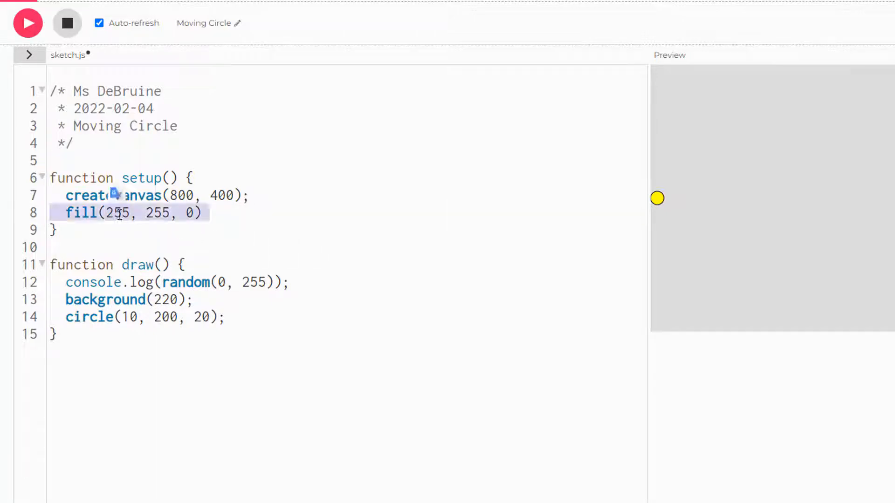
click(118, 212)
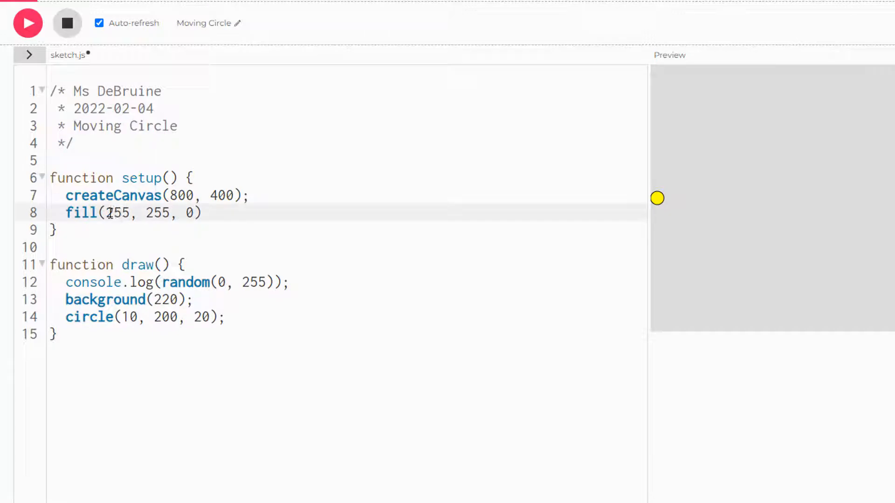
double_click(117, 212)
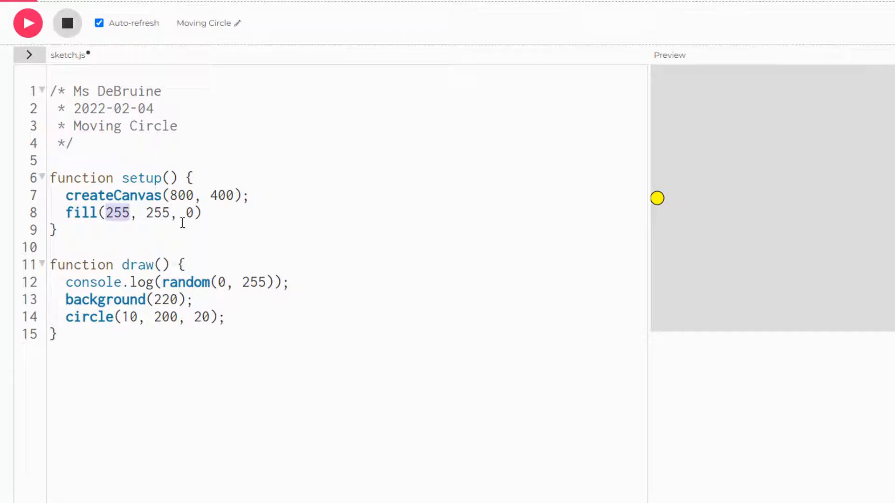
Replace all three fill arguments with random(0, 255) for a random circle colour.
text(ra)
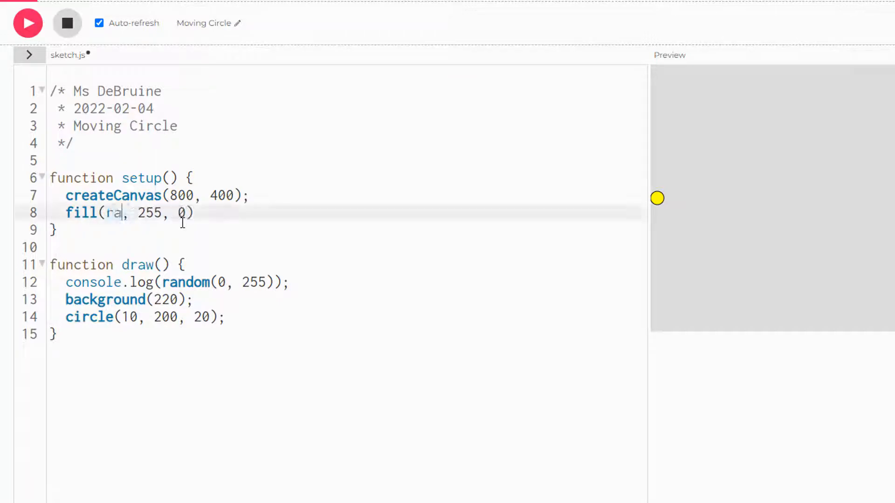
text(ndom(0, 255)
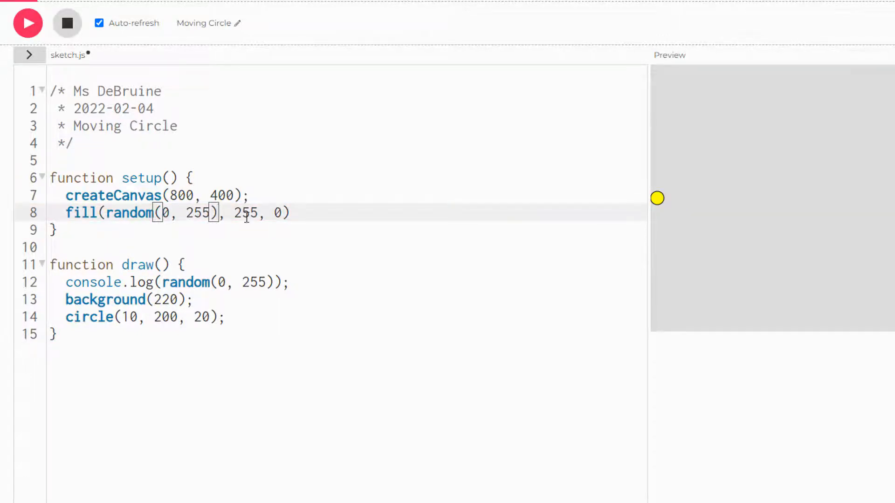
text(random(0,)
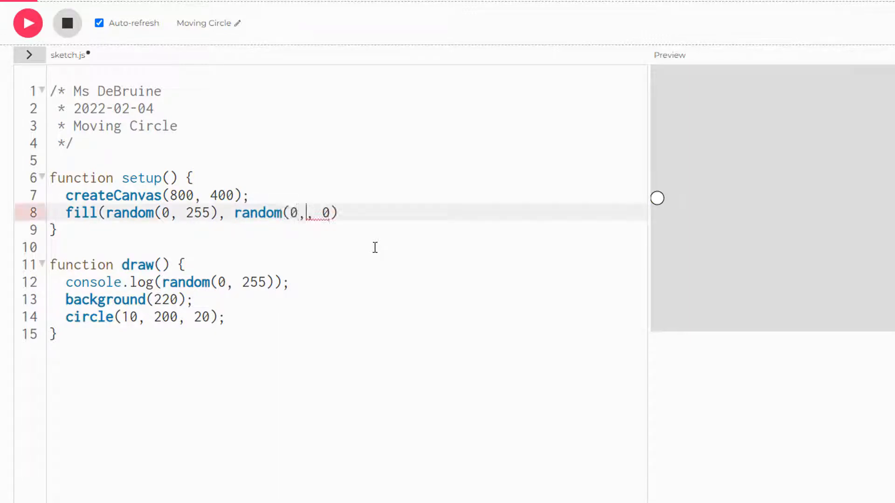
text(255)
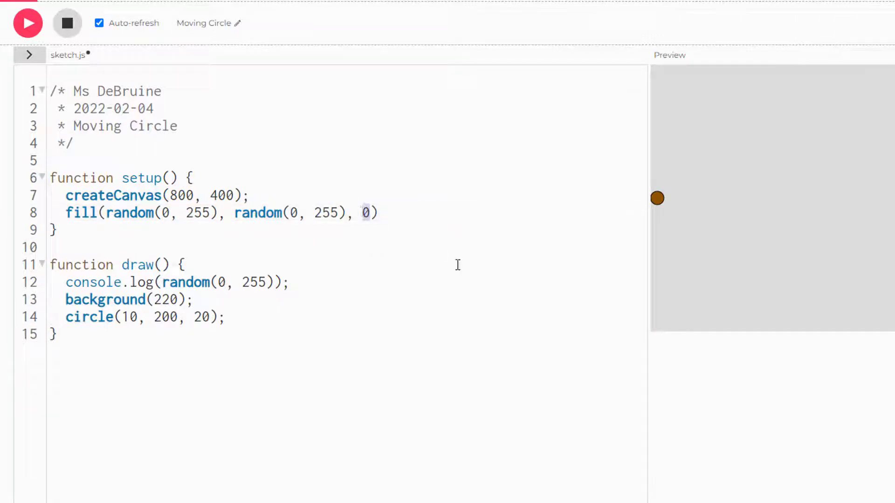
text(random(0, 2)
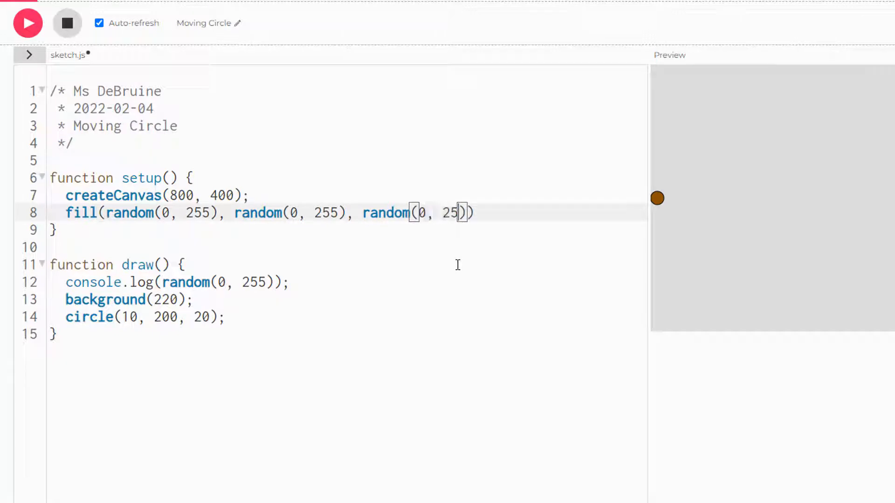
text(5)
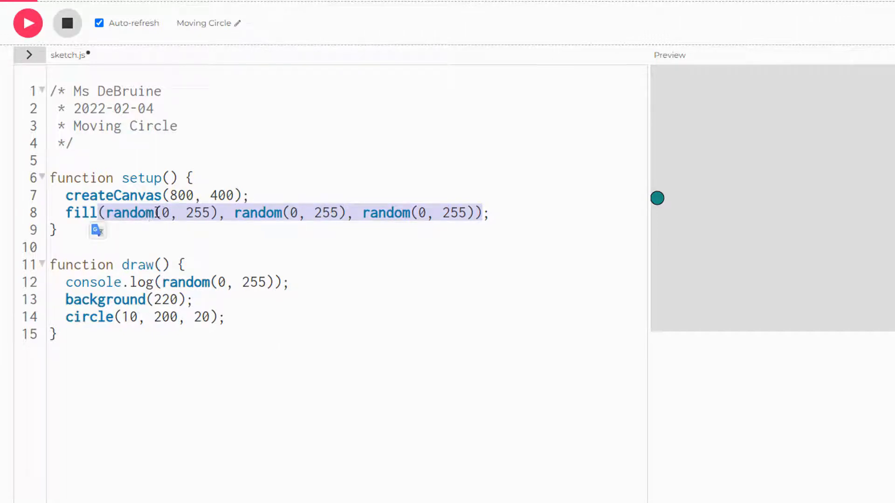
click(172, 213)
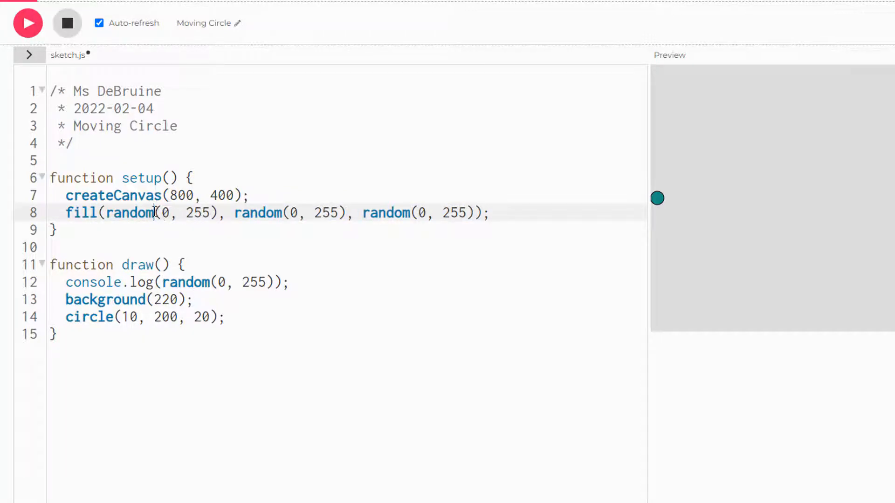
drag(101, 212, 221, 213)
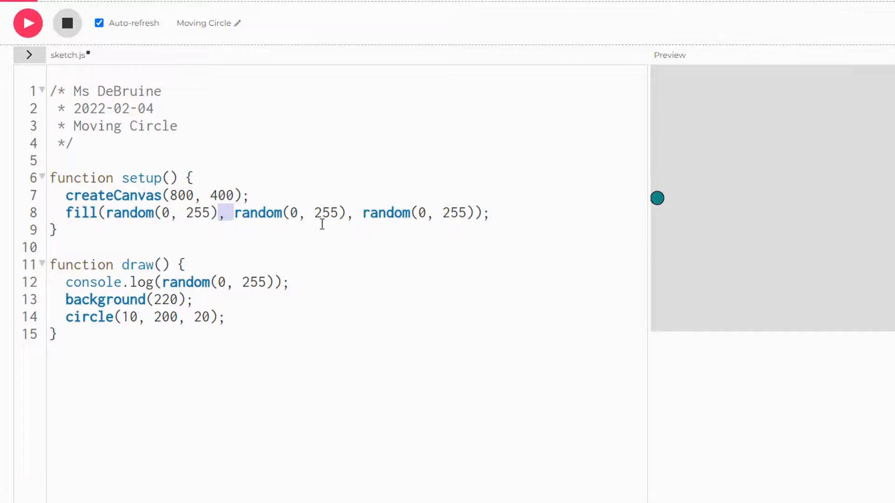
mouse_move(510, 214)
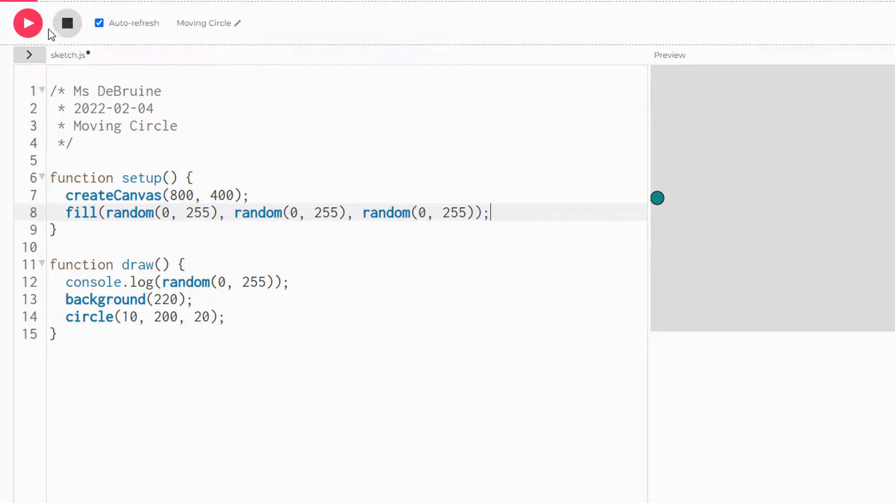
Rerun the sketch several times to see a new random colour each run.
click(27, 22)
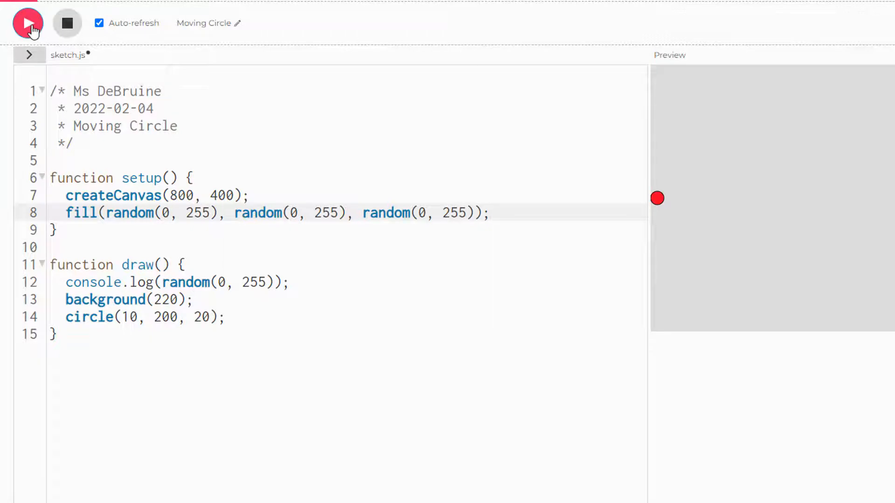
click(27, 24)
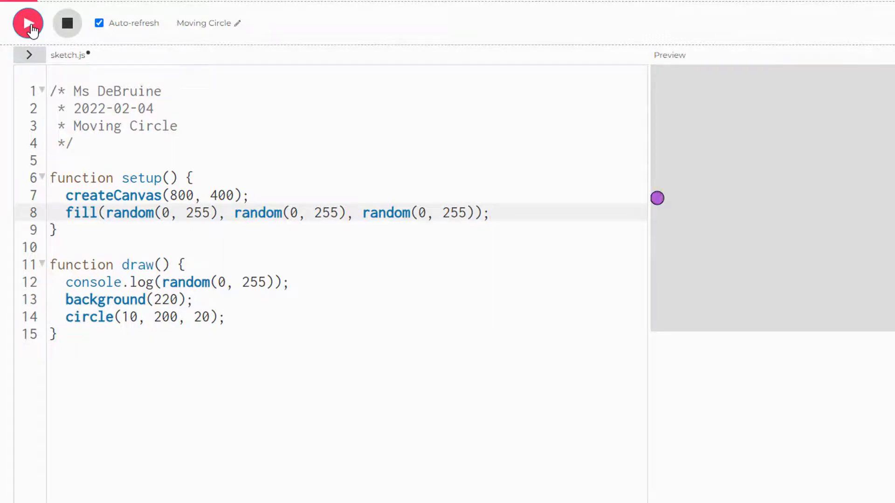
click(27, 23)
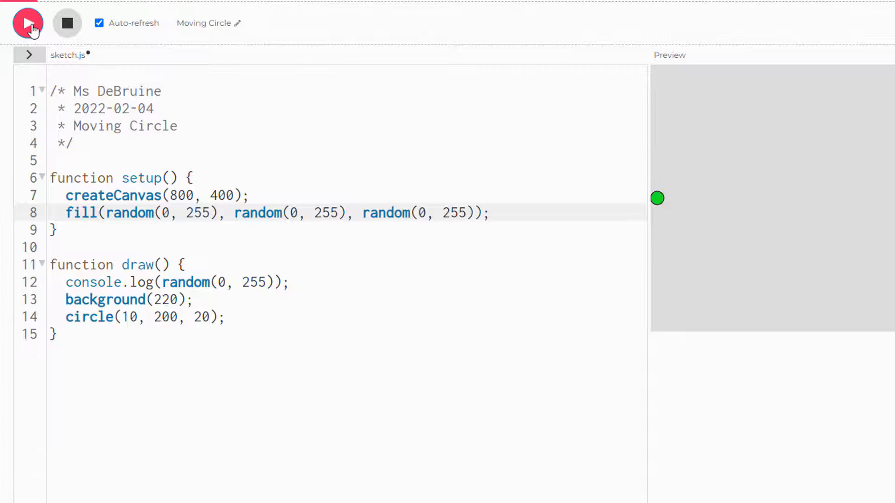
click(27, 23)
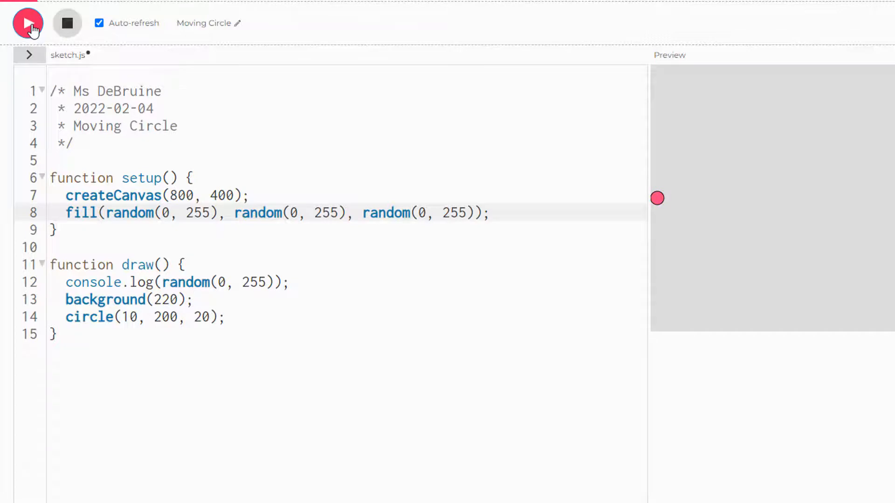
click(27, 23)
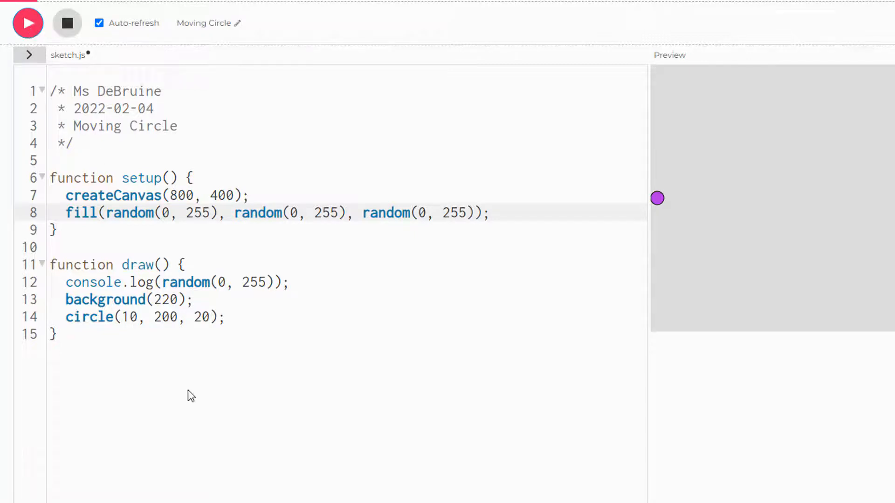
Add a // variables comment above setup and remove the console.log line from draw.
click(68, 281)
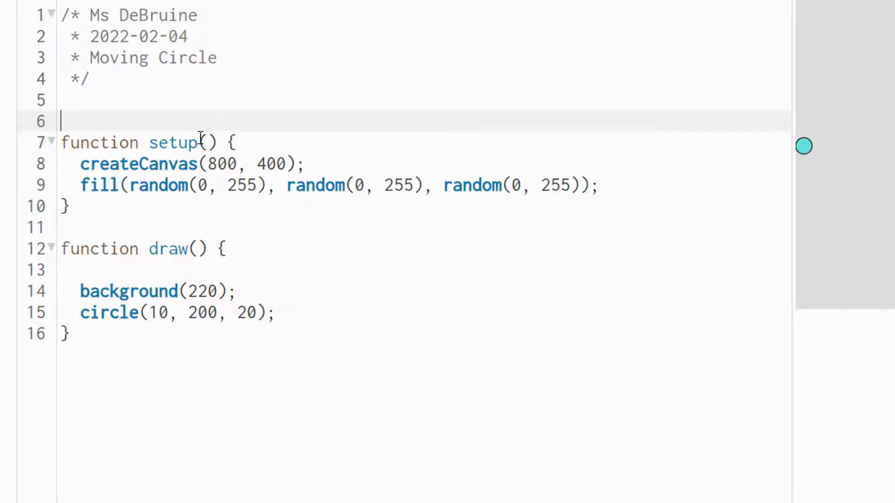
text(// variables)
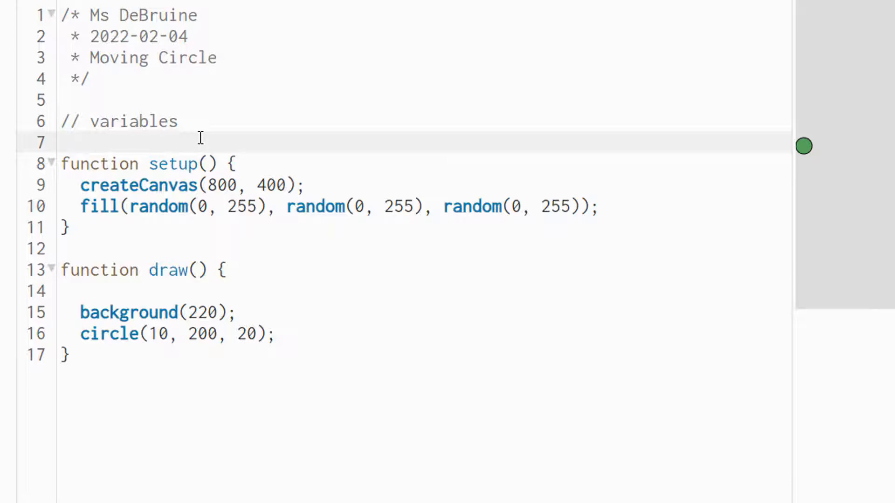
click(61, 142)
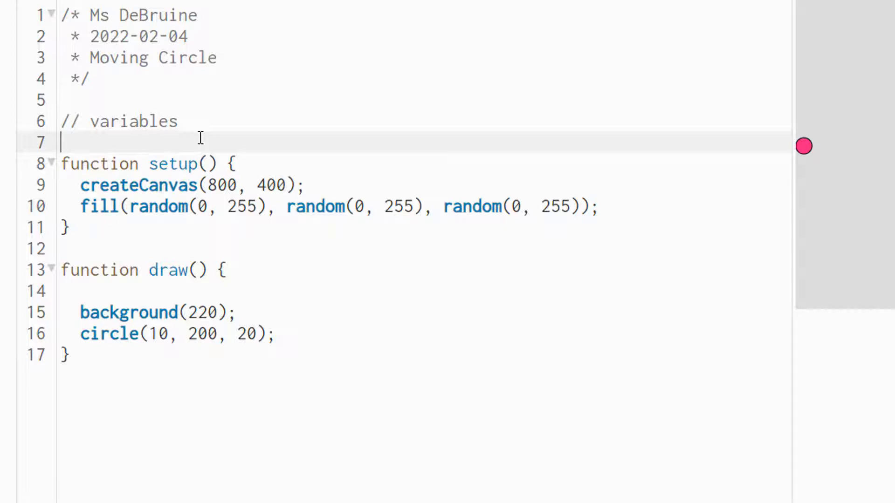
mouse_move(160, 300)
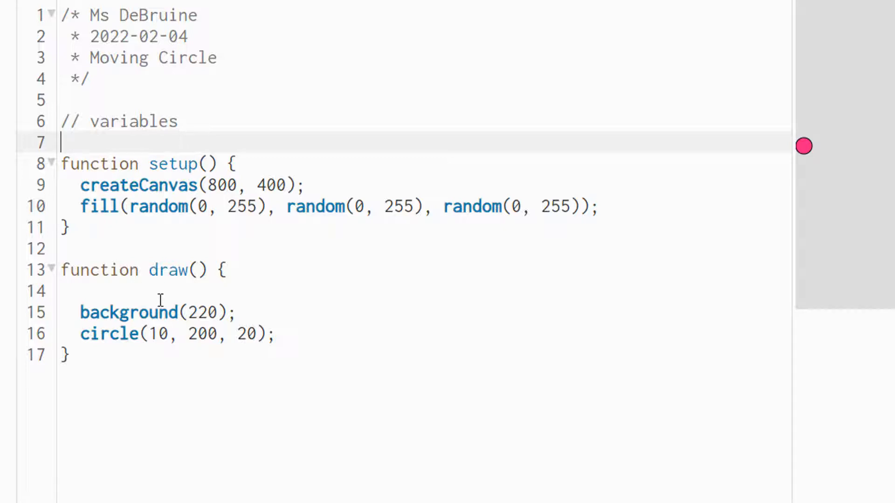
double_click(159, 334)
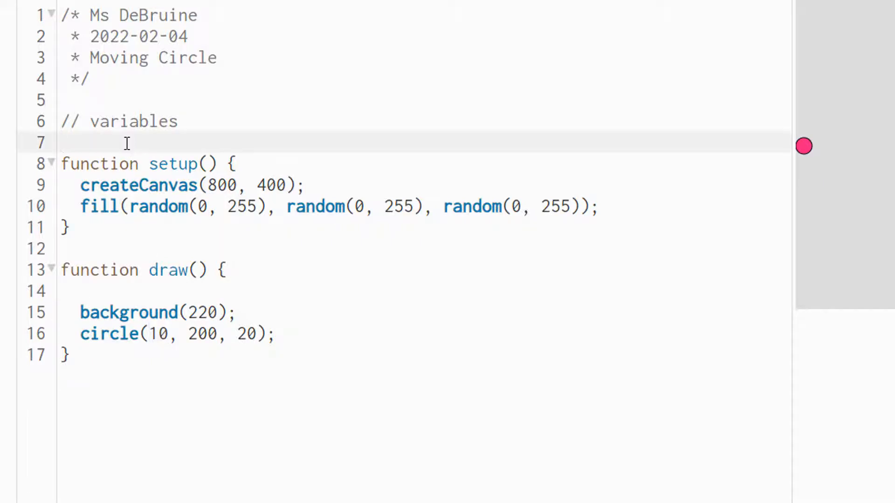
Declare var circleX = 10; under the variables comment, with a blank line before setup.
text(cir)
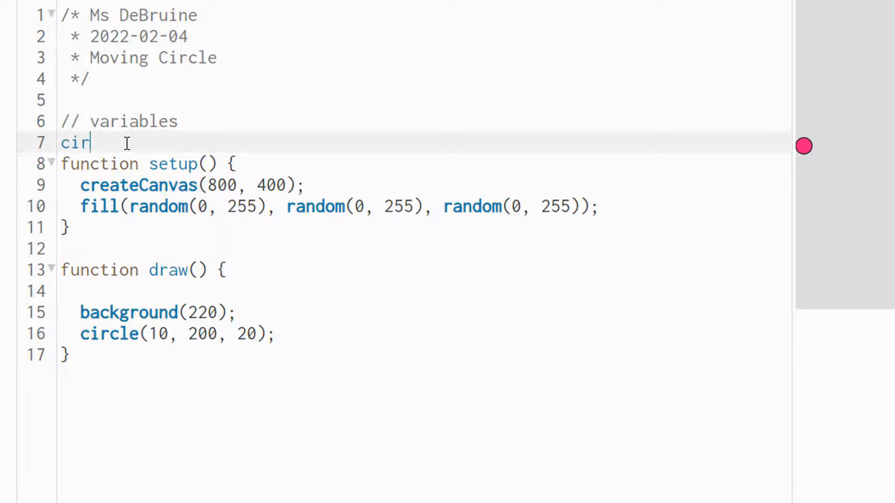
text(cleX)
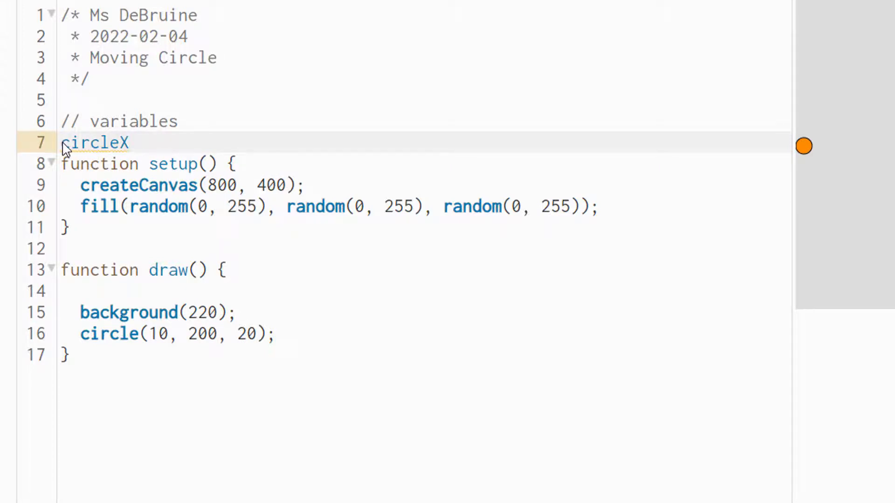
text(v)
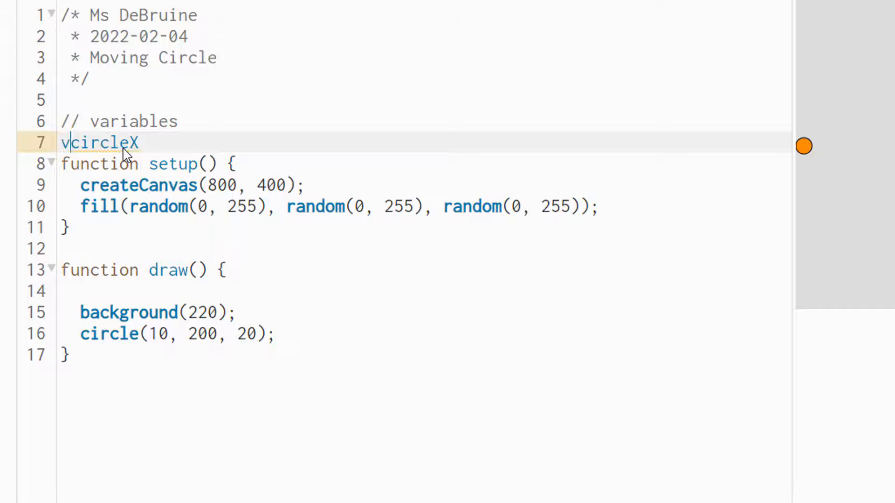
text(ar)
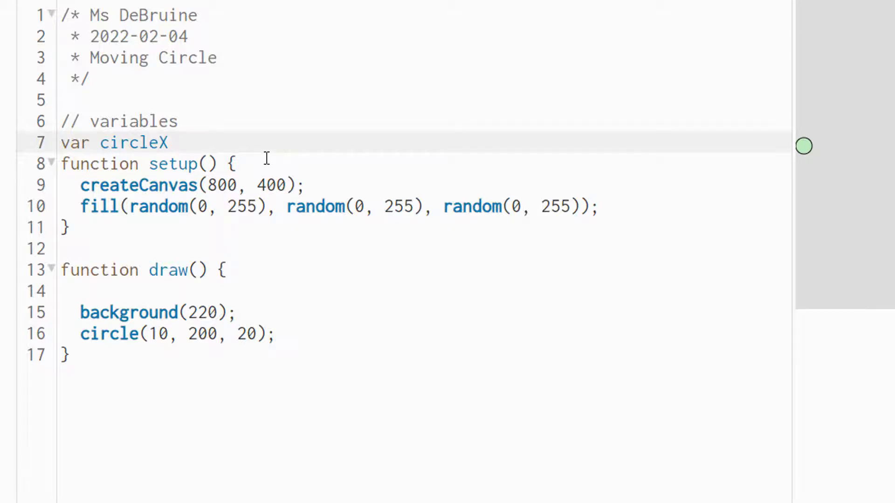
text(= 10)
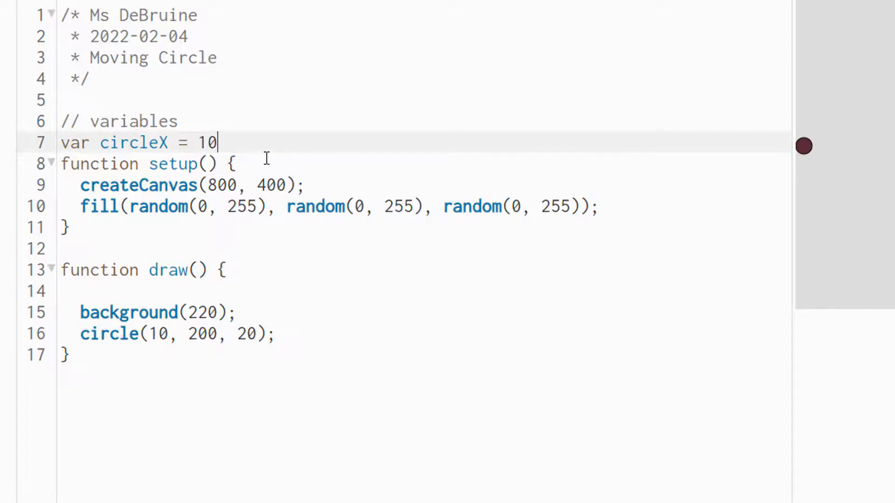
text(;)
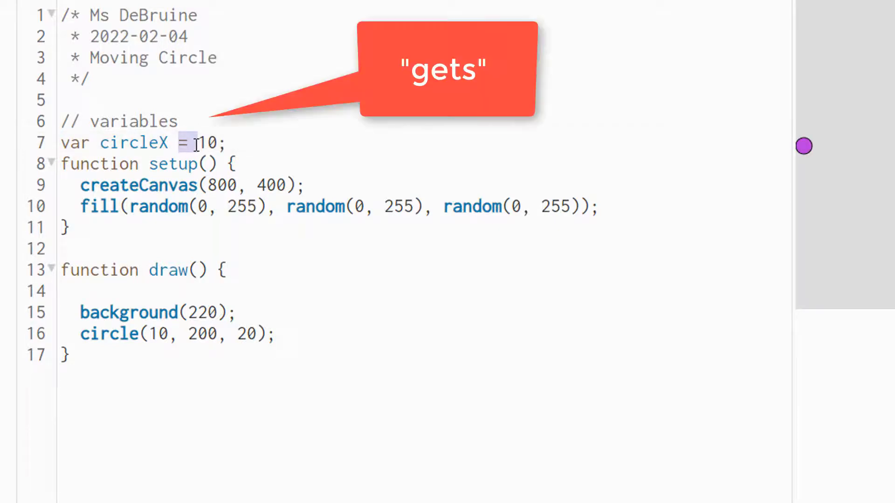
mouse_move(126, 147)
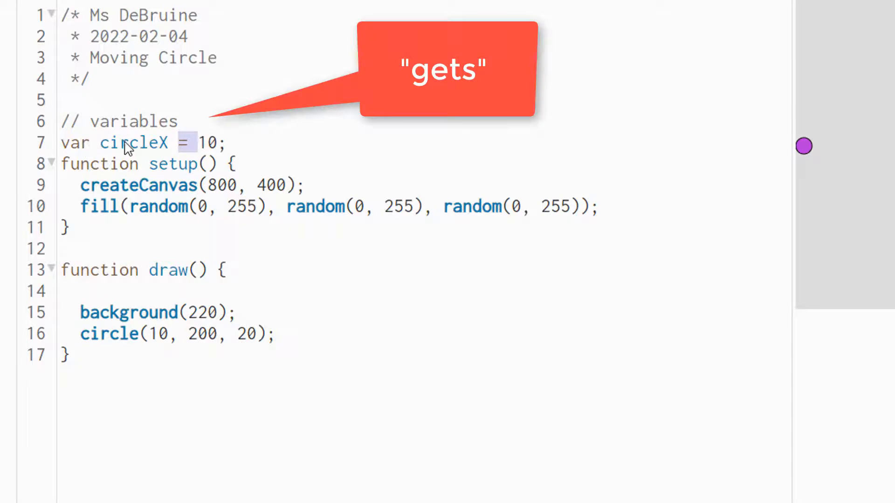
click(205, 141)
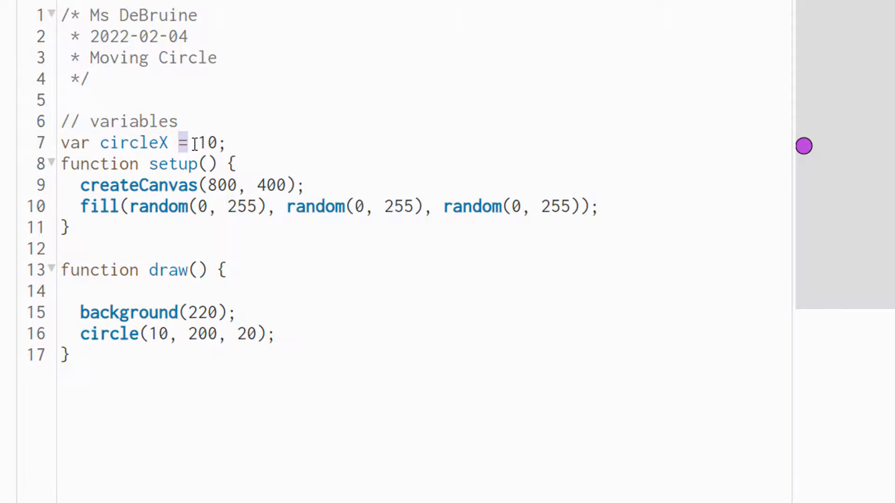
click(222, 142)
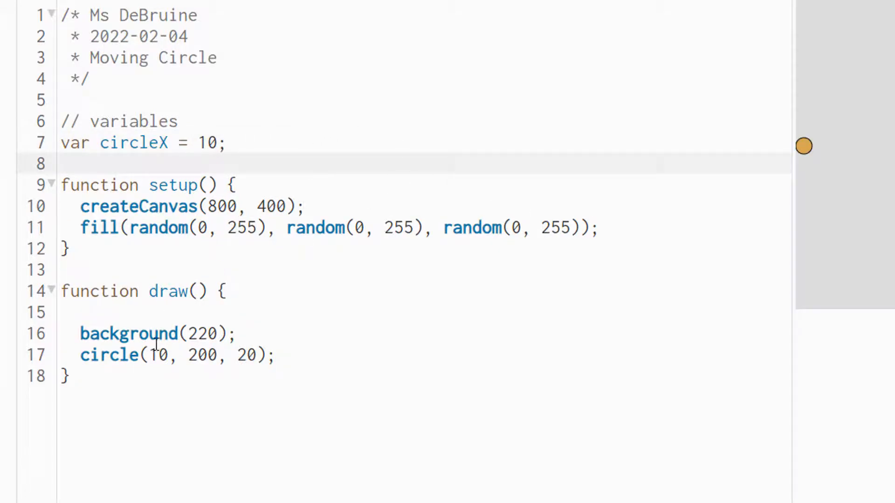
Use circleX as the circle's x position and set its starting value to 200.
double_click(160, 356)
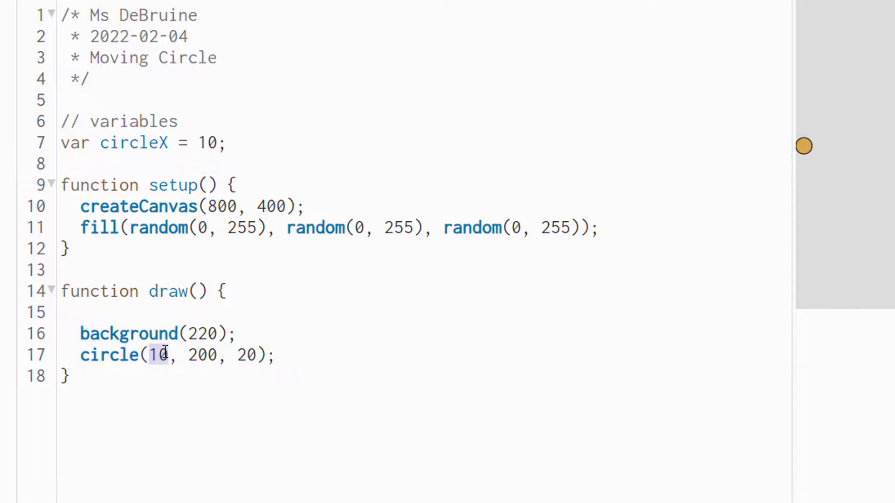
mouse_move(350, 351)
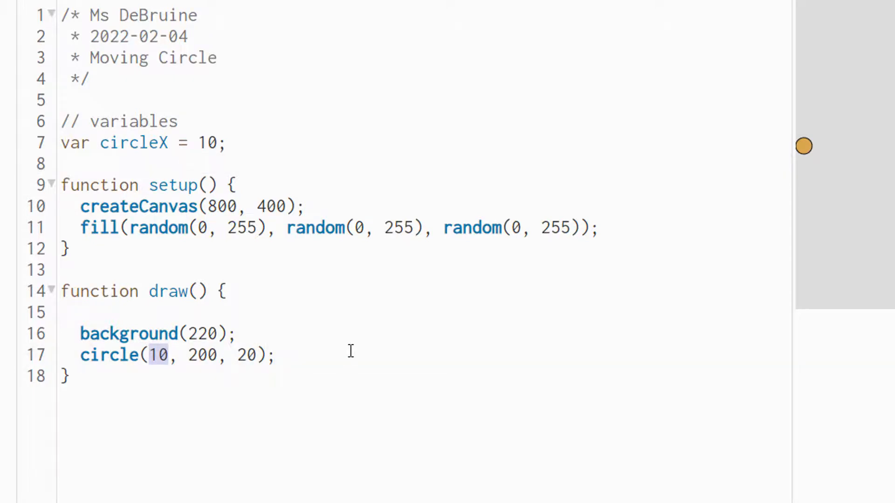
text(cir)
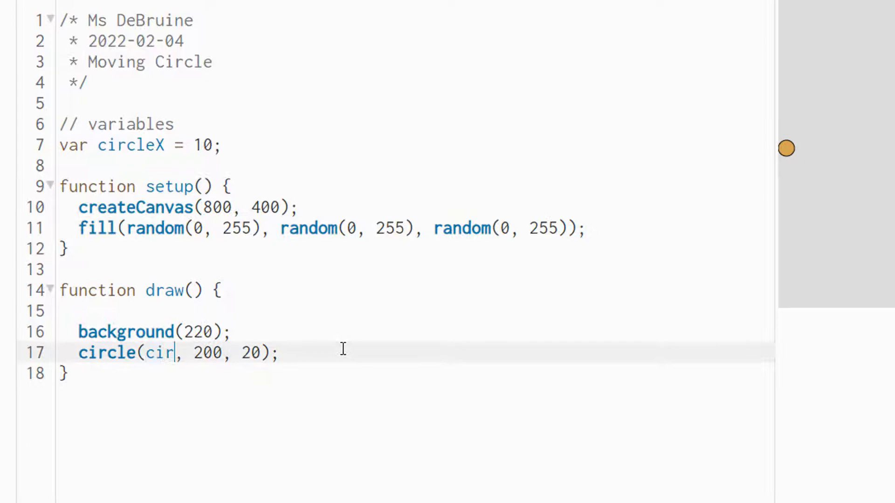
text(cleX)
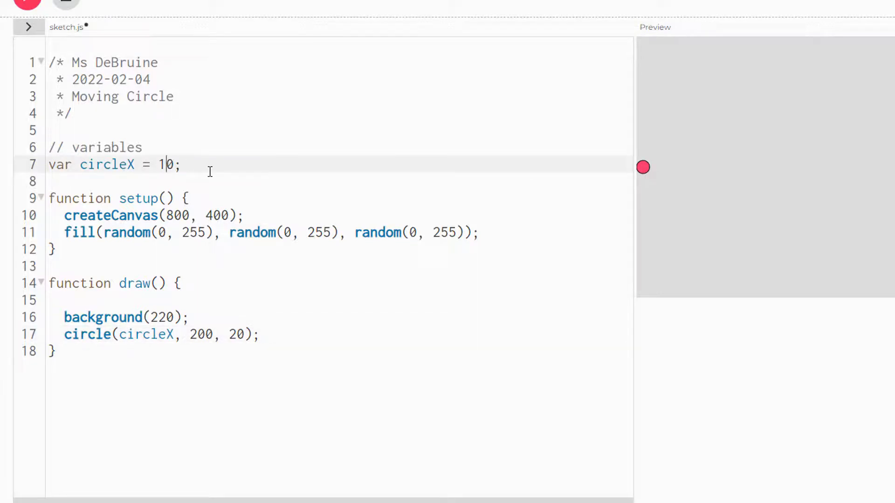
text(3)
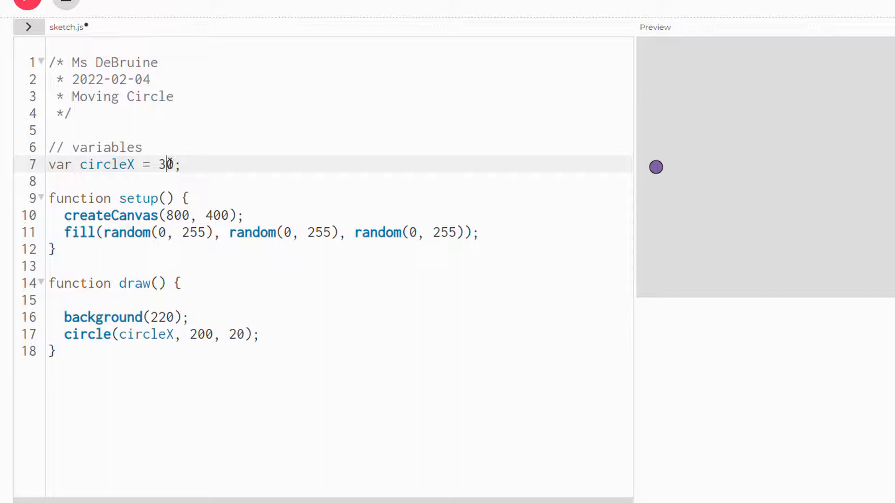
text(20)
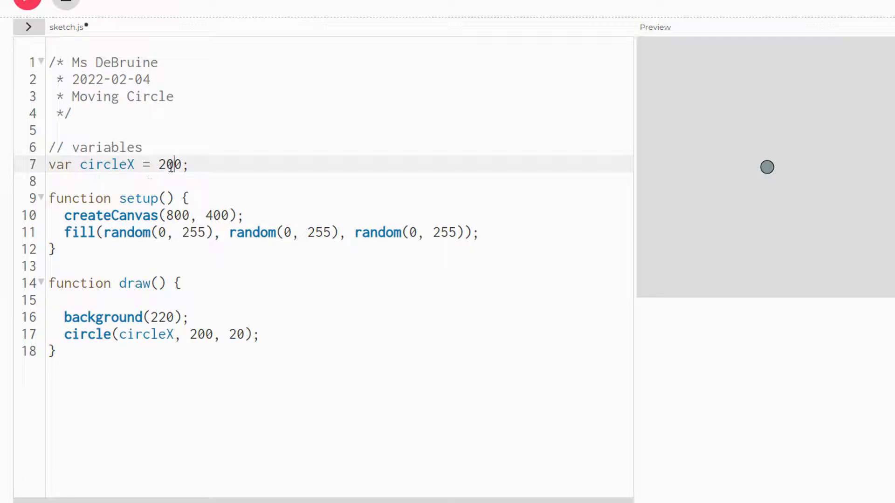
double_click(170, 164)
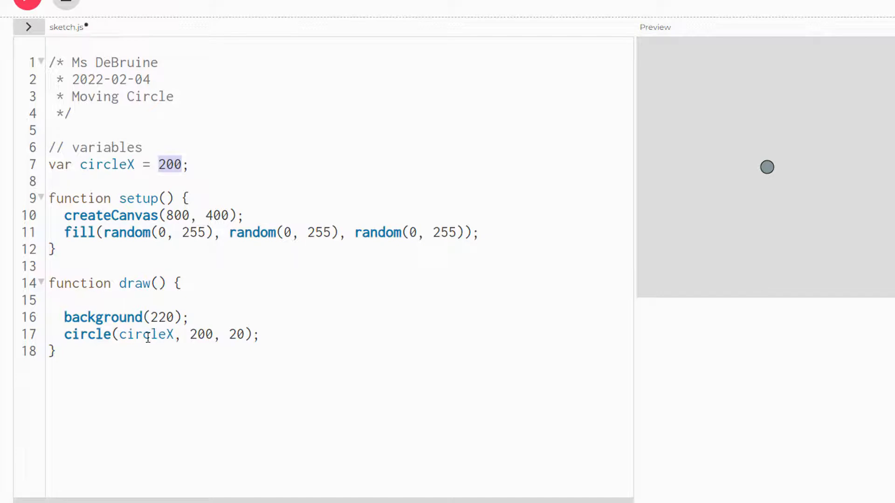
double_click(146, 334)
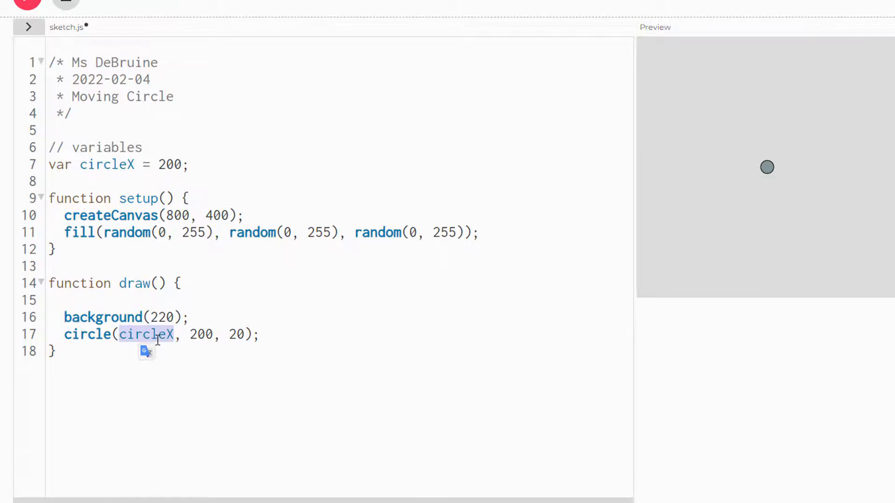
Add circleX = circleX + 1; after the circle call so it moves rightward.
click(383, 333)
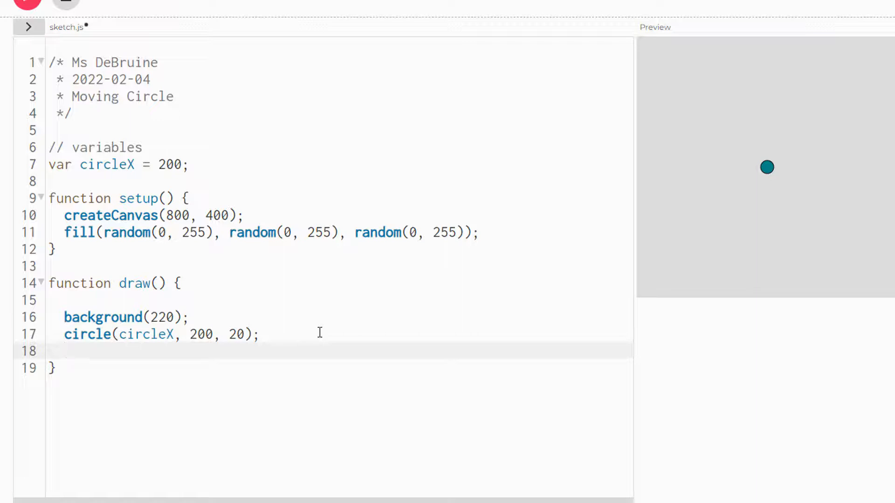
click(64, 352)
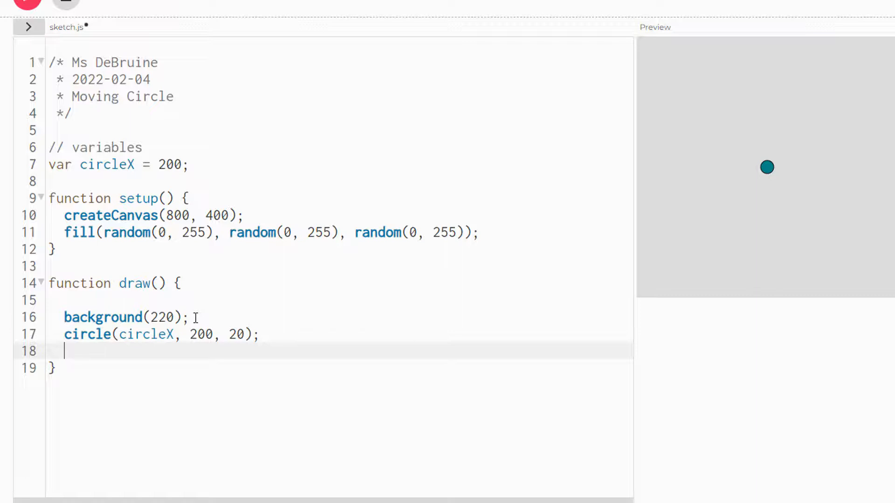
text(circleX = circleX + 1;)
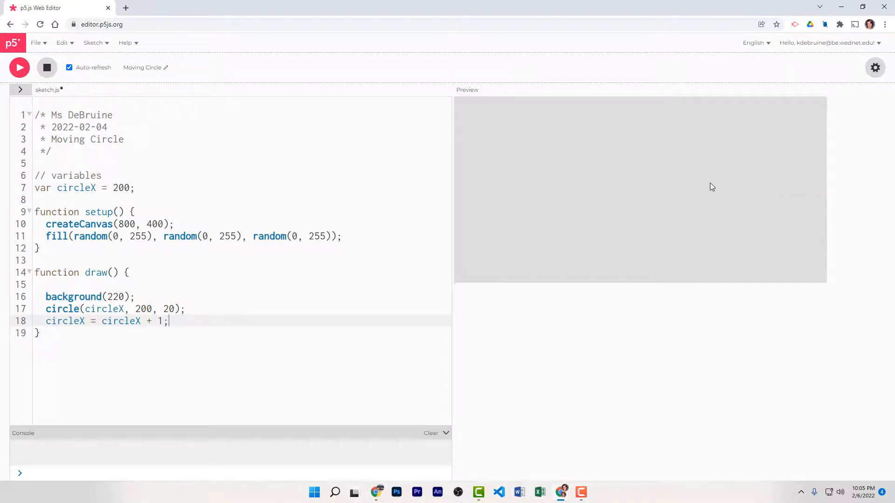
mouse_move(657, 225)
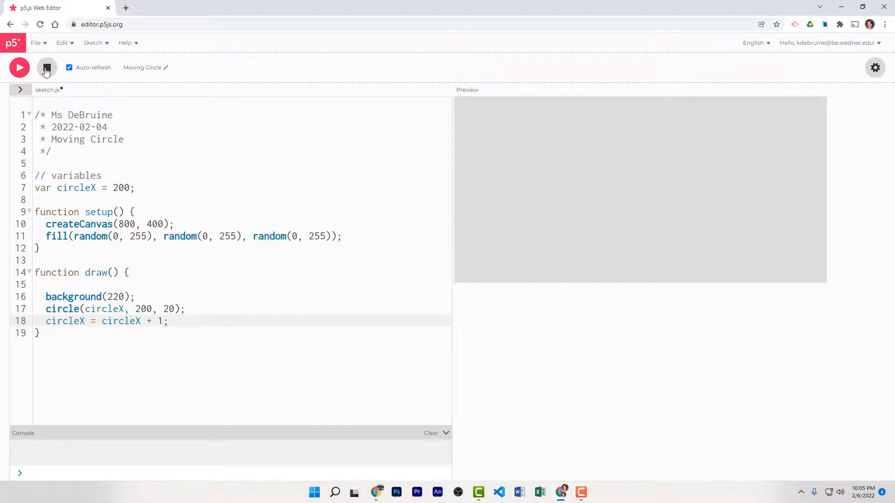
Raise the speed to circleX + 5 and rerun the sketch to watch the circle move.
click(18, 67)
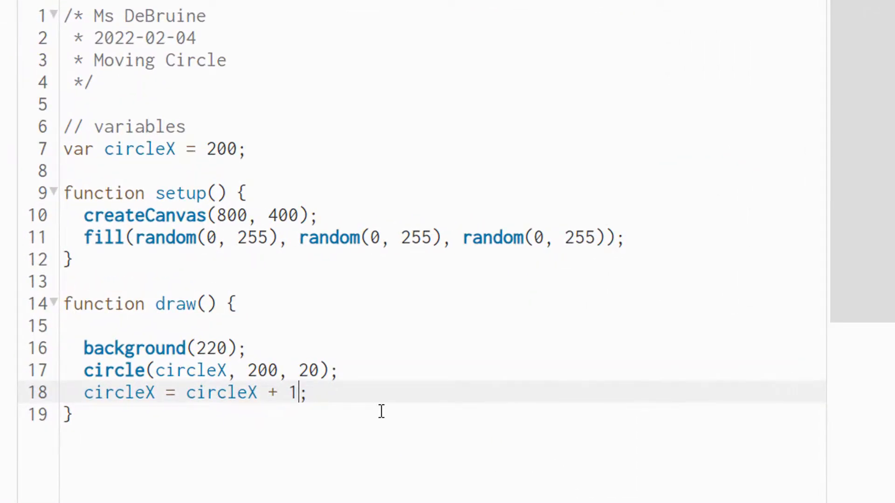
text(5)
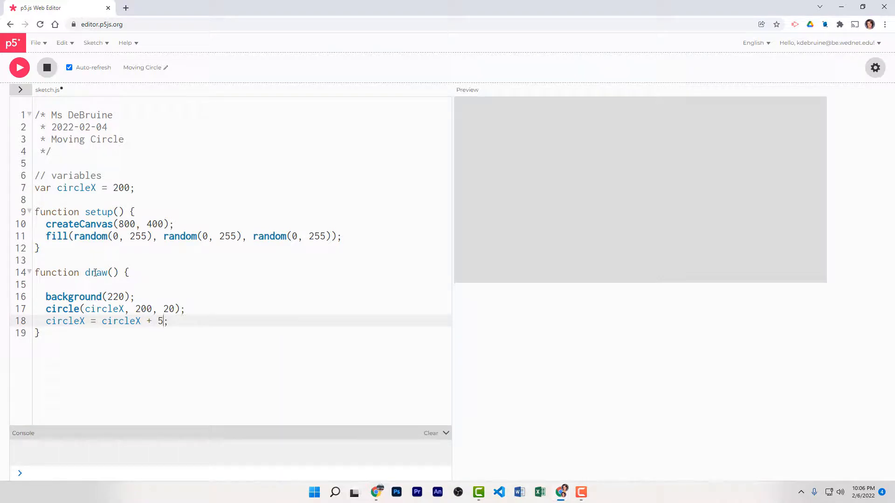
mouse_move(464, 262)
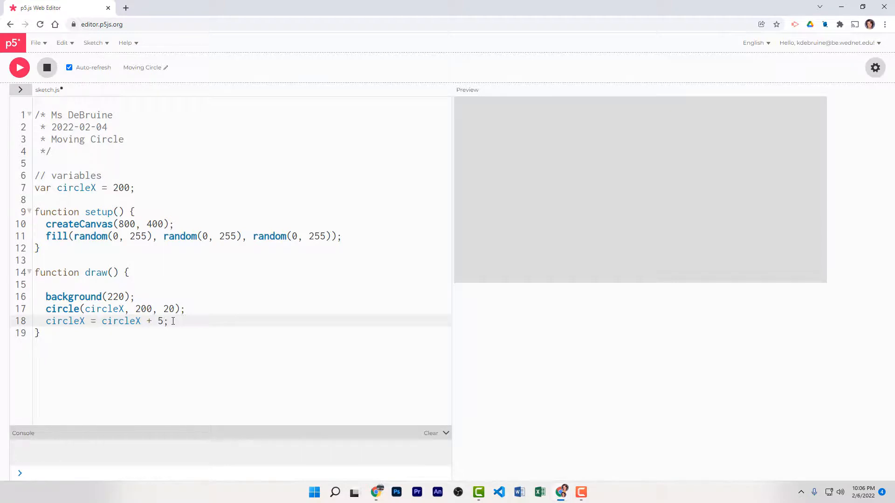
click(106, 309)
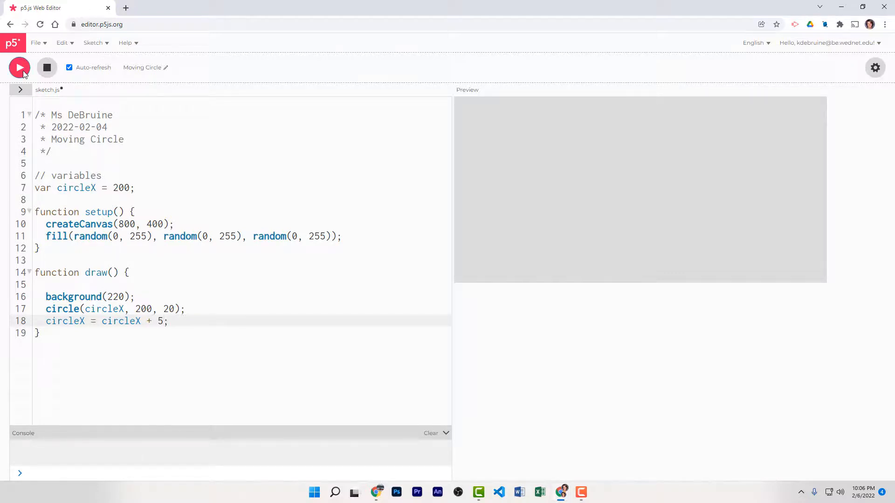
click(18, 68)
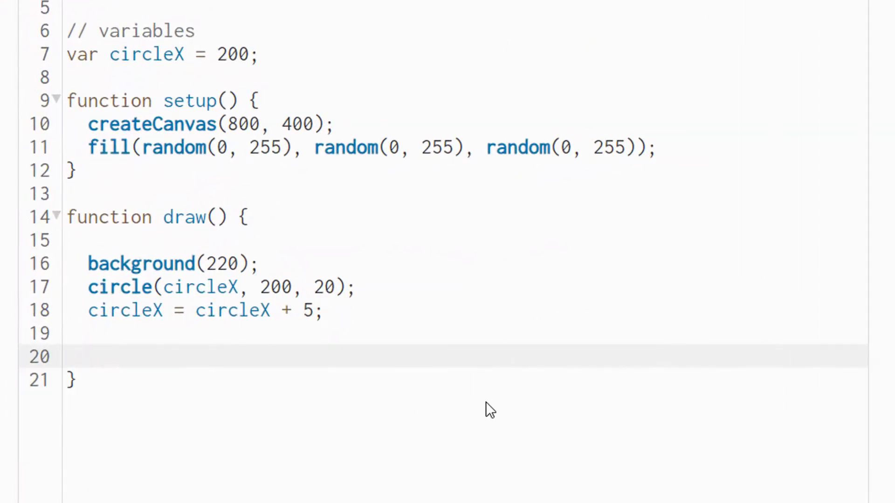
Write if (circleX > width) { after the circleX increment, swapping the literal 800 for width.
text(if)
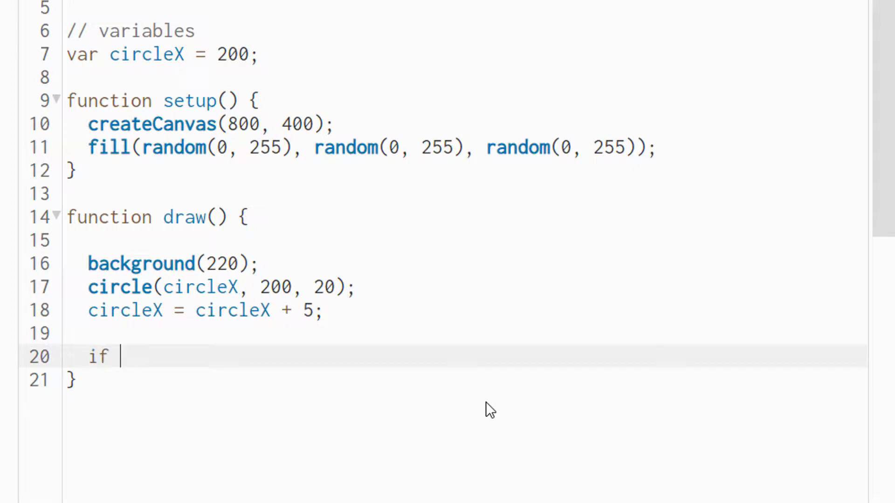
text(()
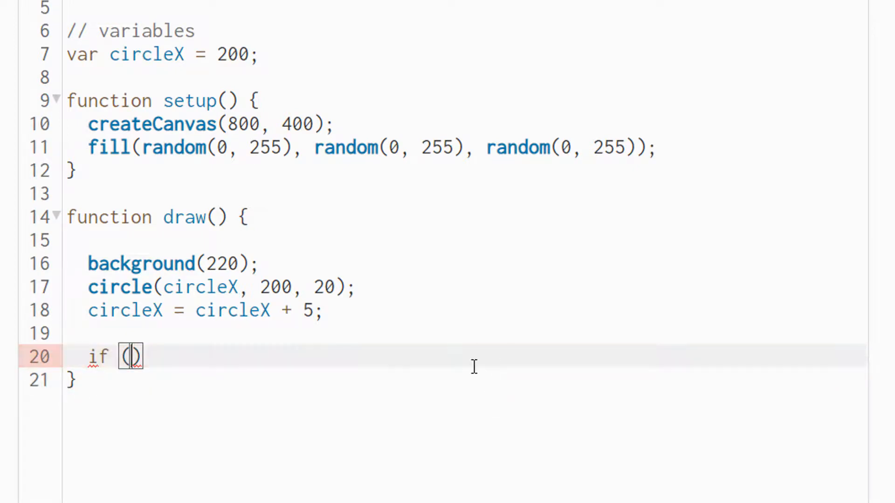
mouse_move(242, 353)
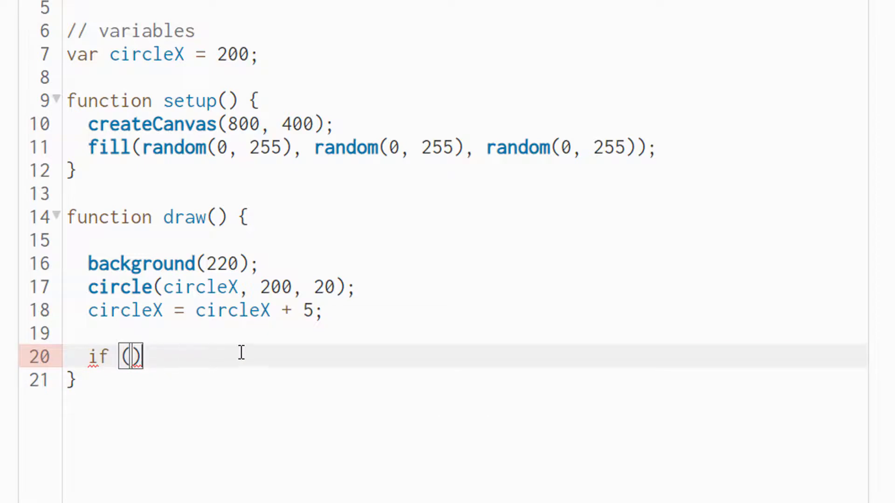
mouse_move(307, 345)
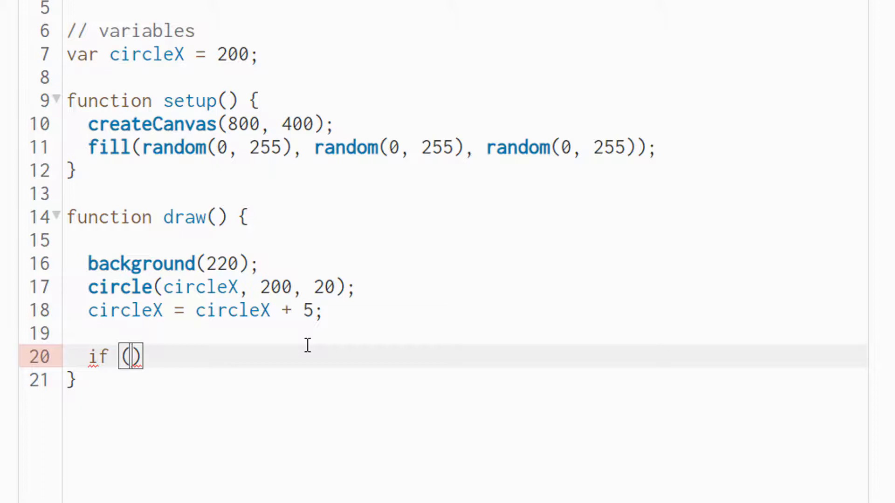
text(circle)
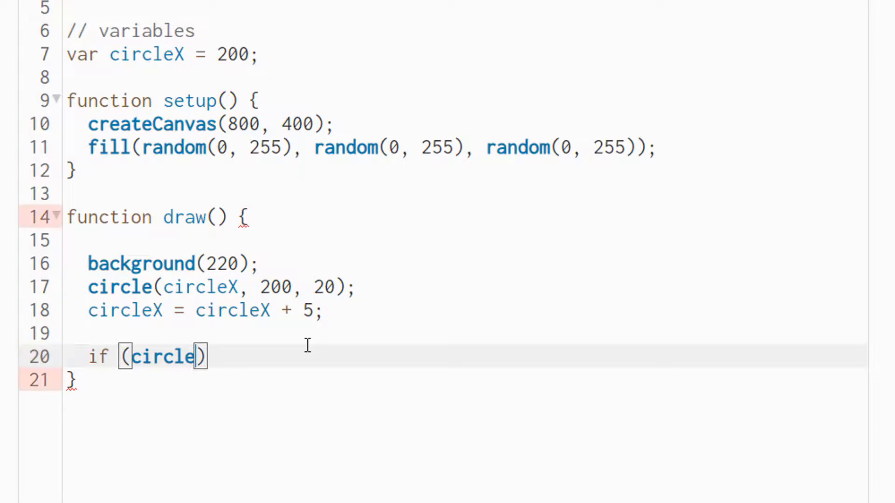
text(X >)
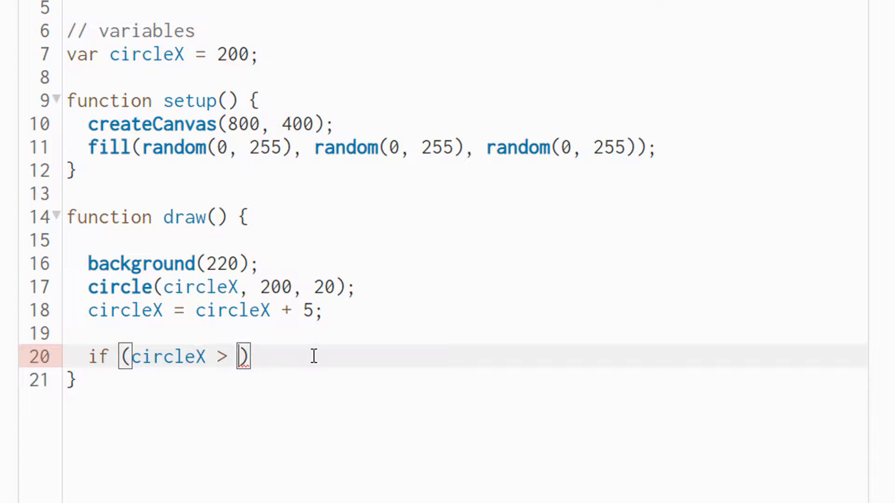
text(800)
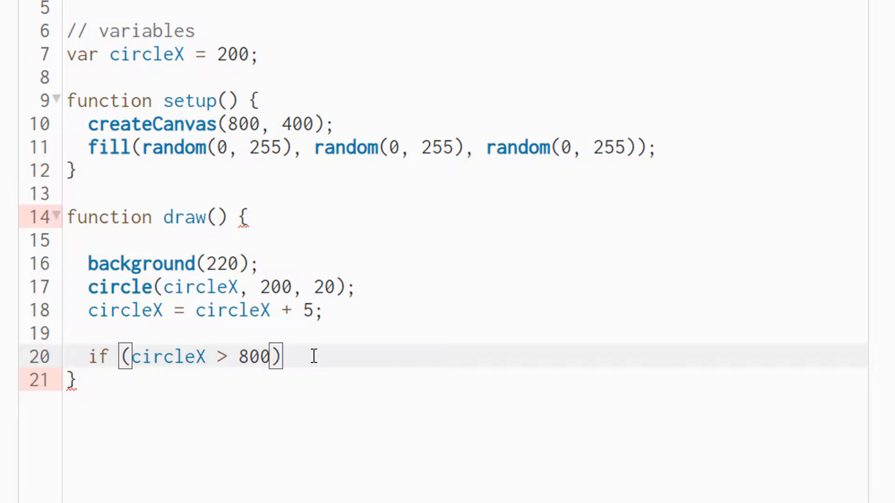
key(Backspace)
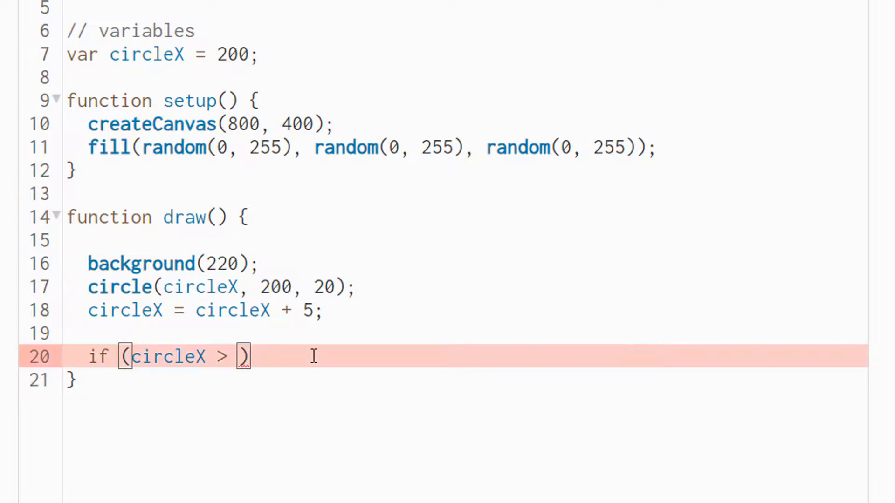
text(width)
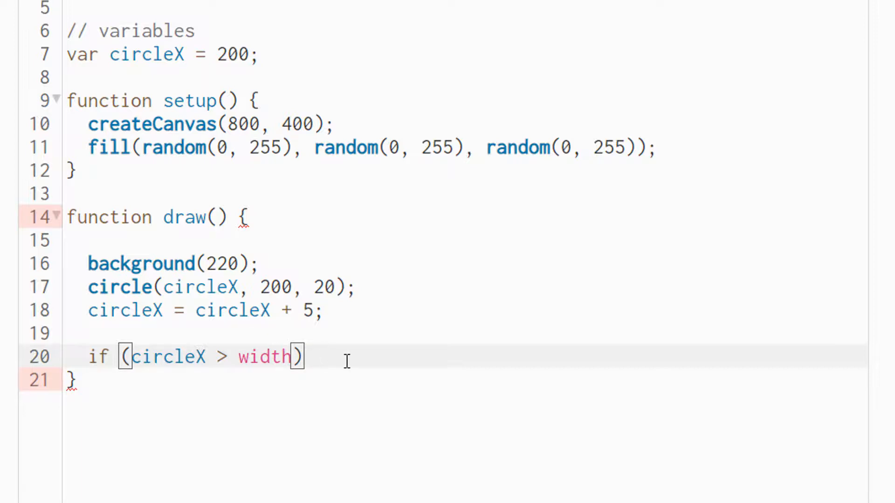
mouse_move(367, 337)
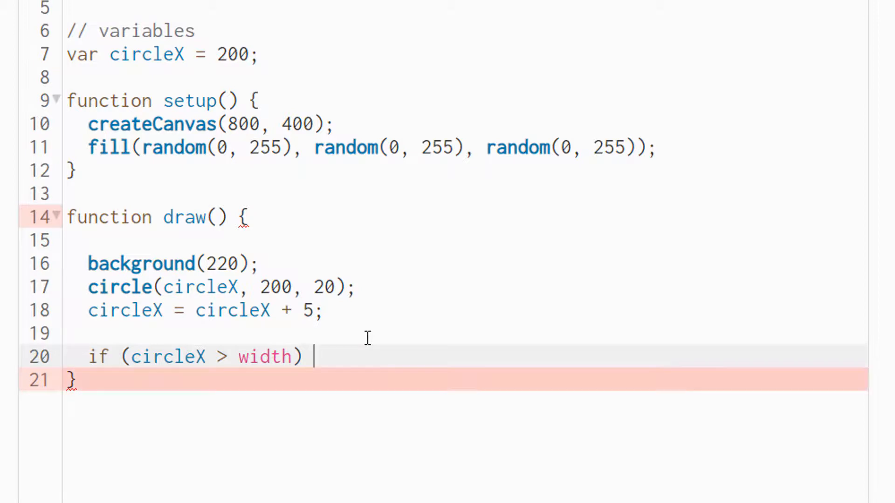
text({)
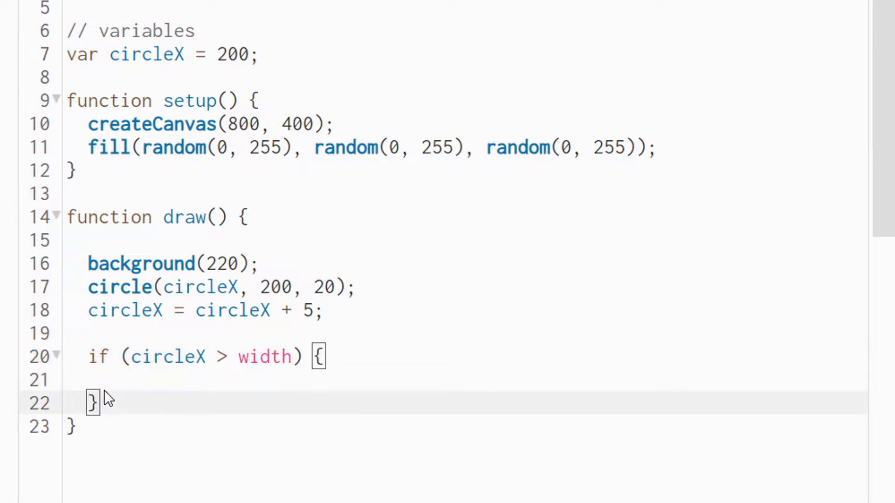
Inside the if block set circleX = circleX - 5 so the circle backs up at the right edge.
click(333, 380)
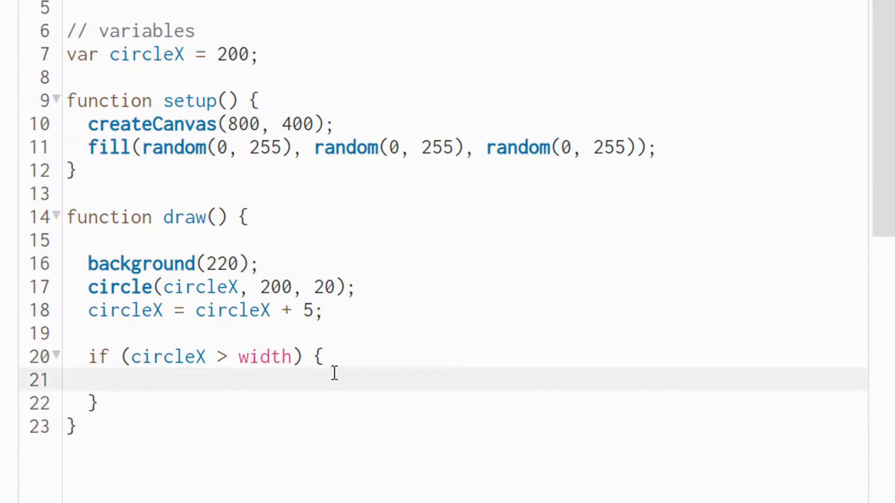
mouse_move(159, 379)
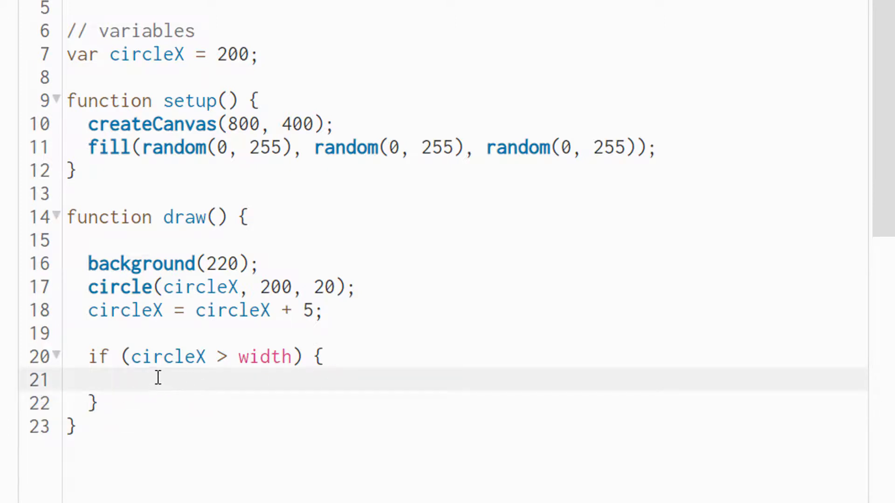
mouse_move(279, 357)
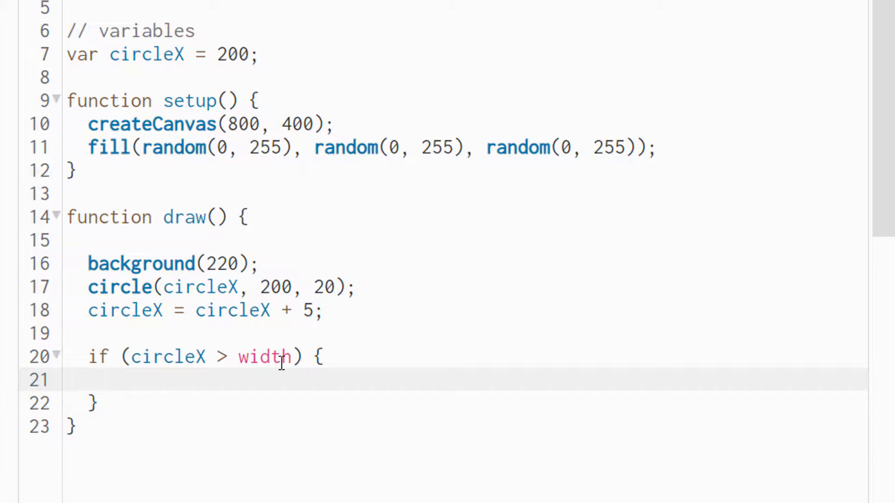
mouse_move(208, 393)
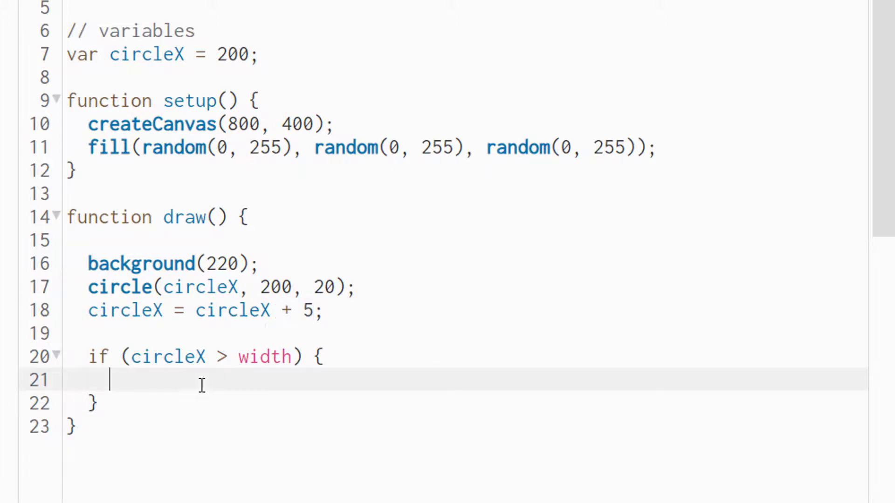
text(circleX)
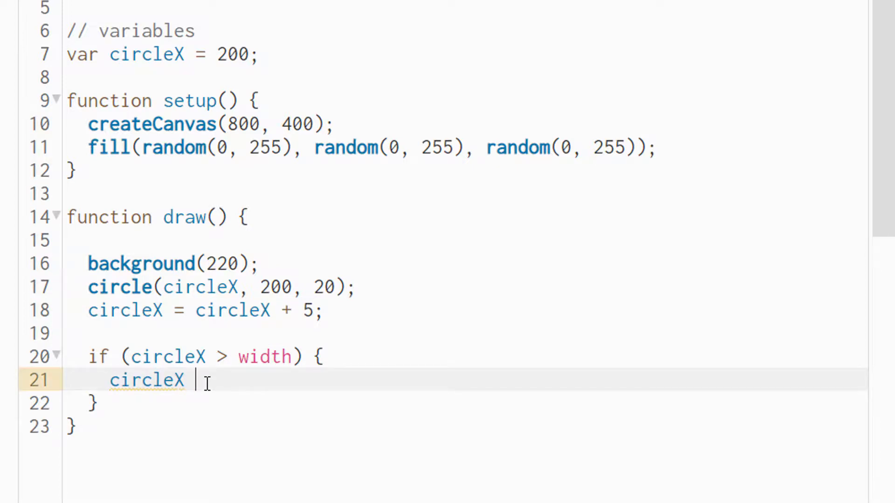
text(= circleX)
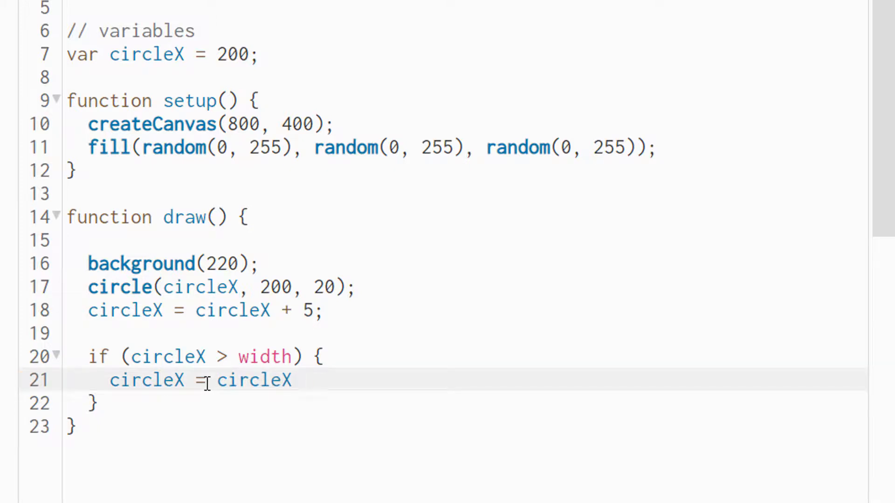
text(- 5;)
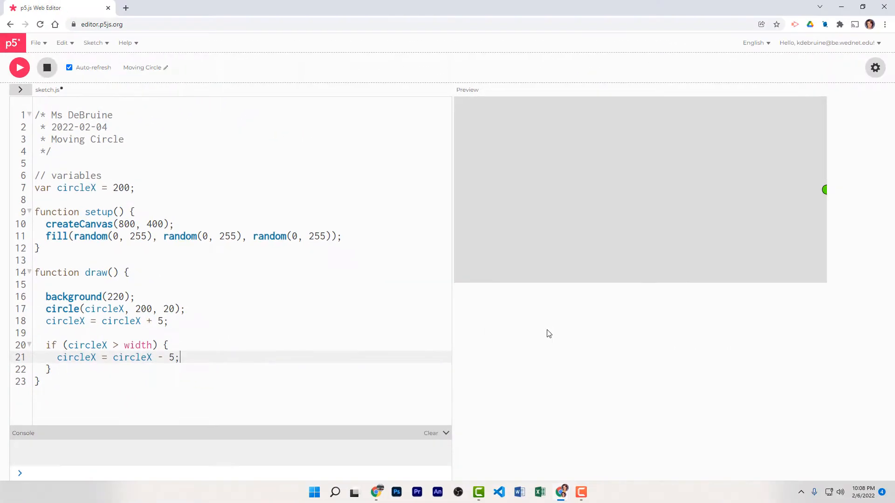
mouse_move(763, 195)
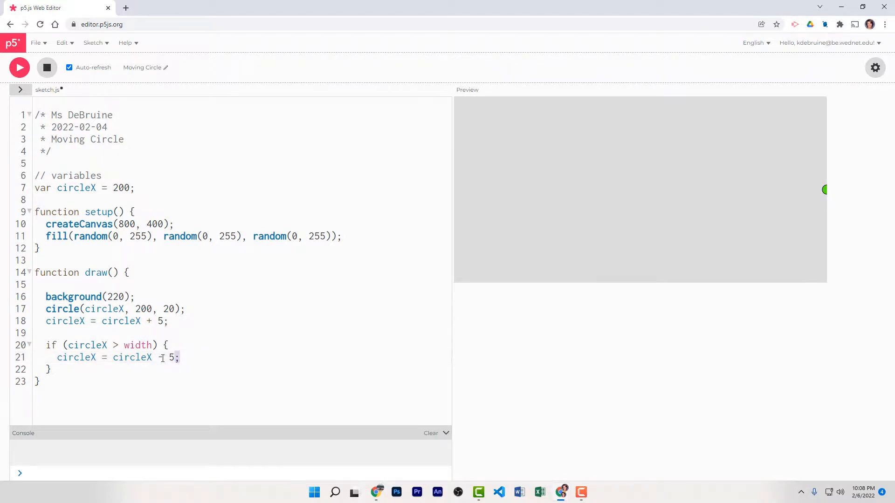
drag(57, 357, 179, 357)
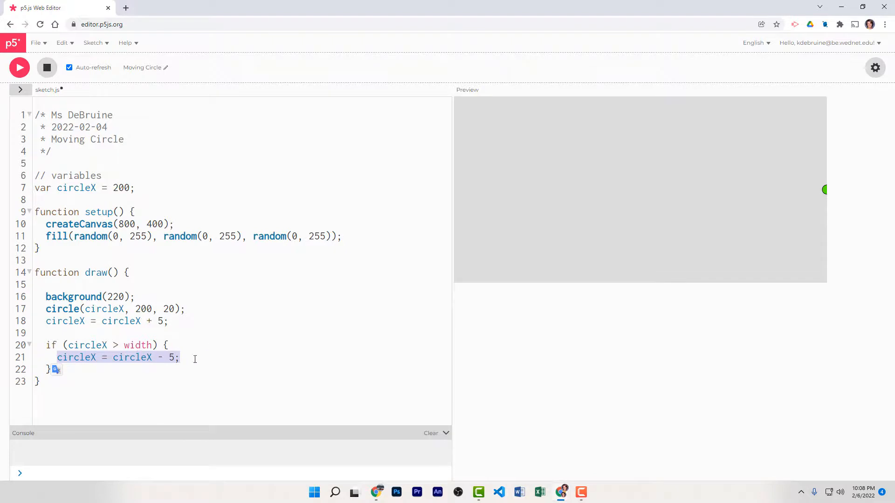
mouse_move(406, 342)
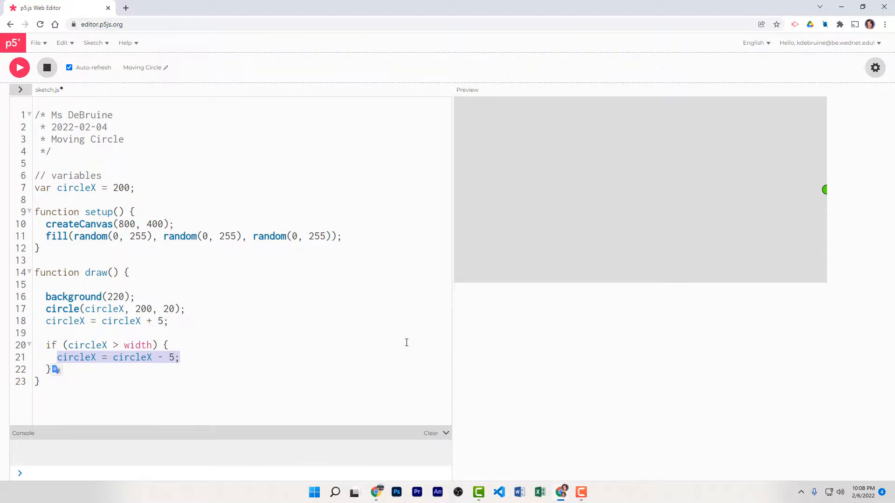
mouse_move(382, 327)
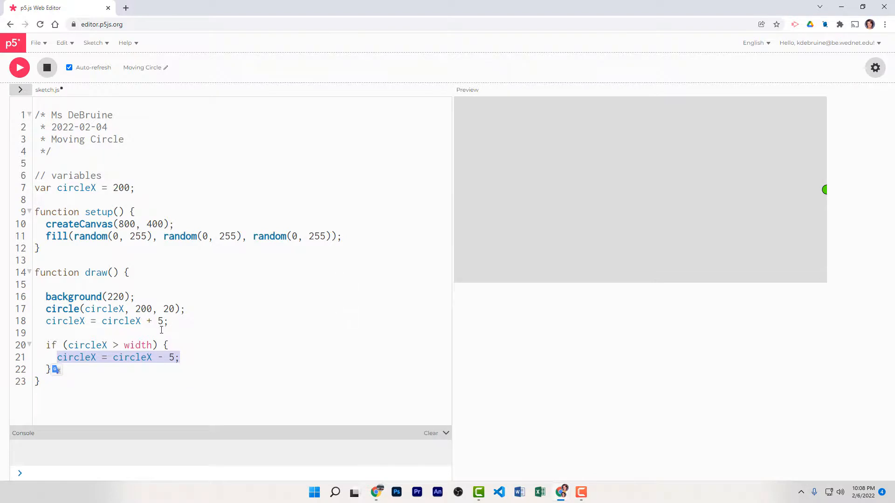
click(137, 345)
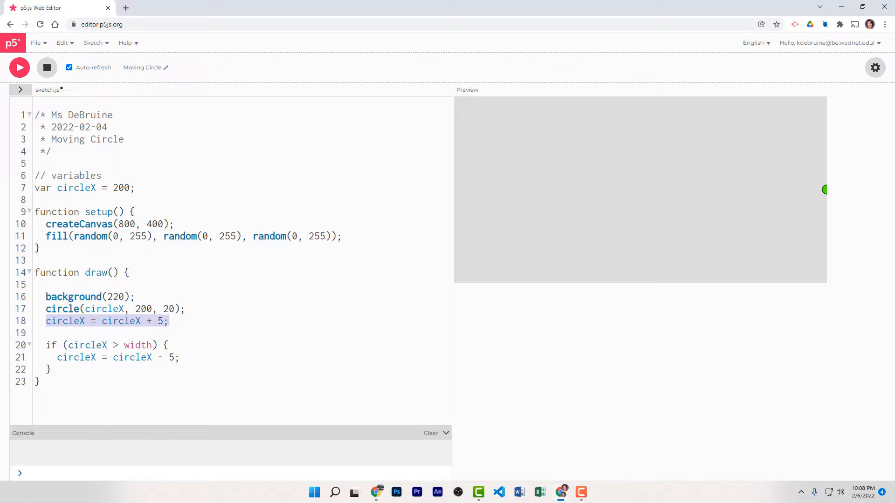
mouse_move(168, 321)
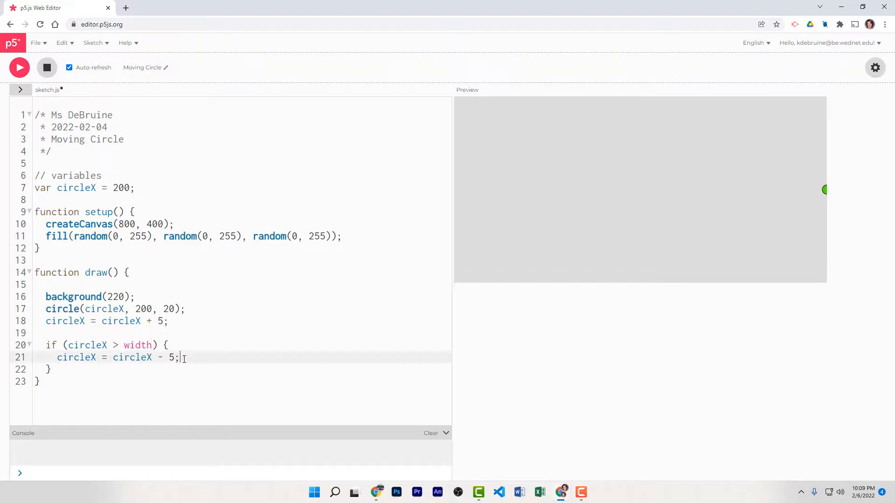
drag(180, 357, 56, 357)
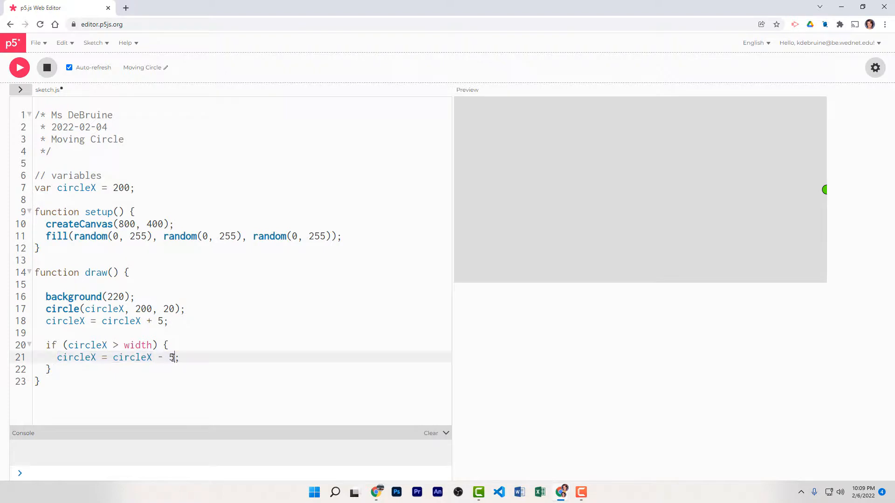
click(164, 321)
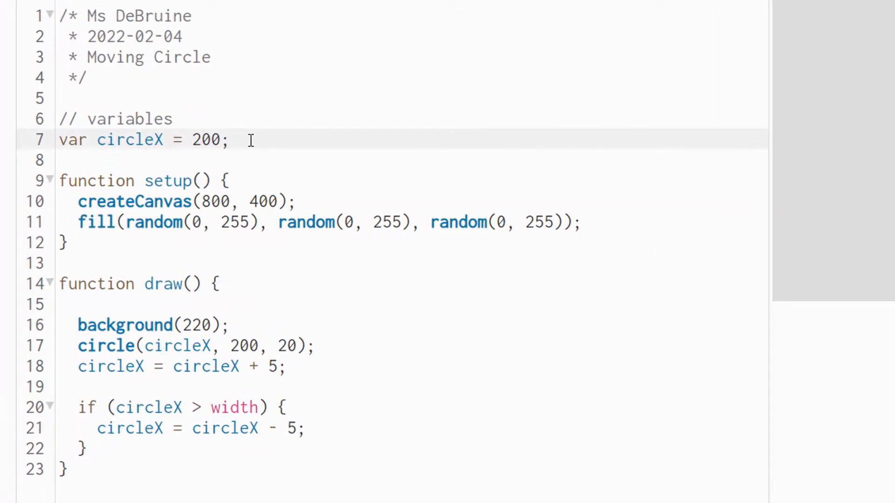
Declare var xSpeed = 5; under the circleX variable.
text(var)
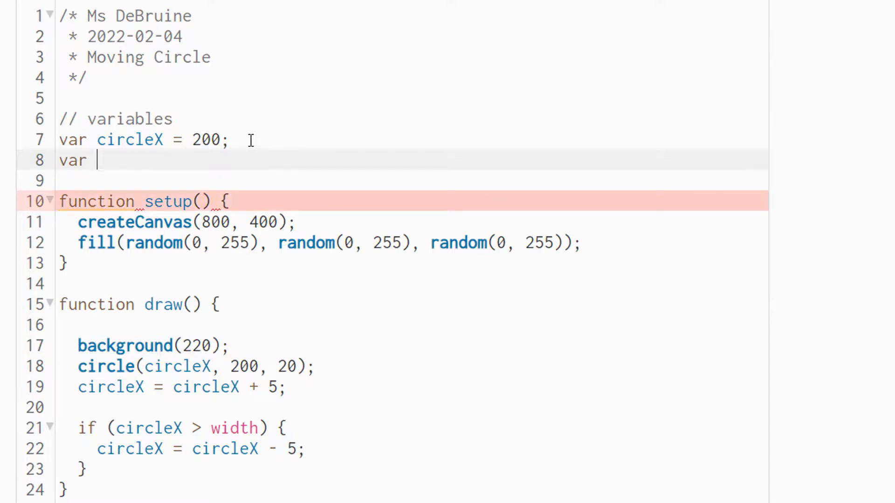
text(xSpeed =)
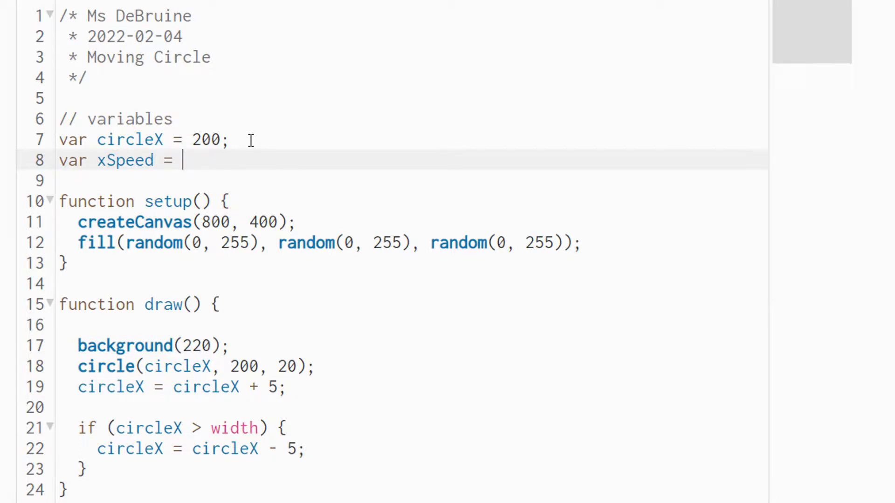
text(5;)
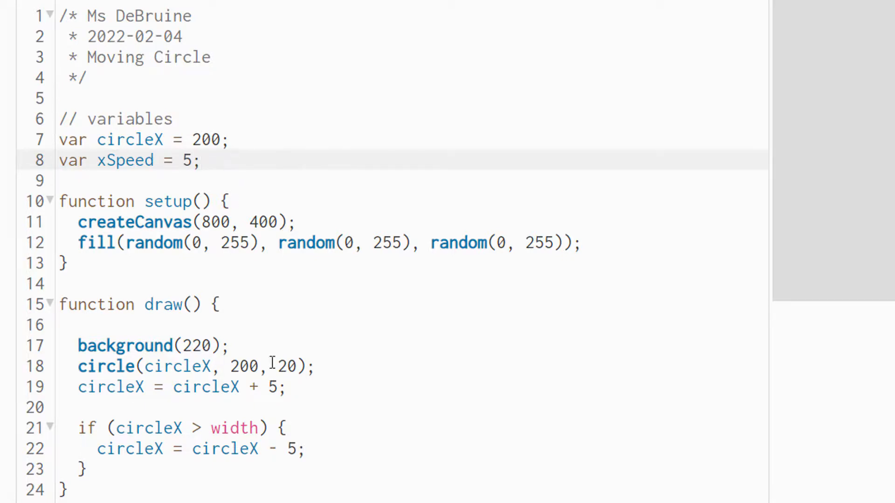
Make draw advance circleX by xSpeed instead of the literal 5.
double_click(271, 387)
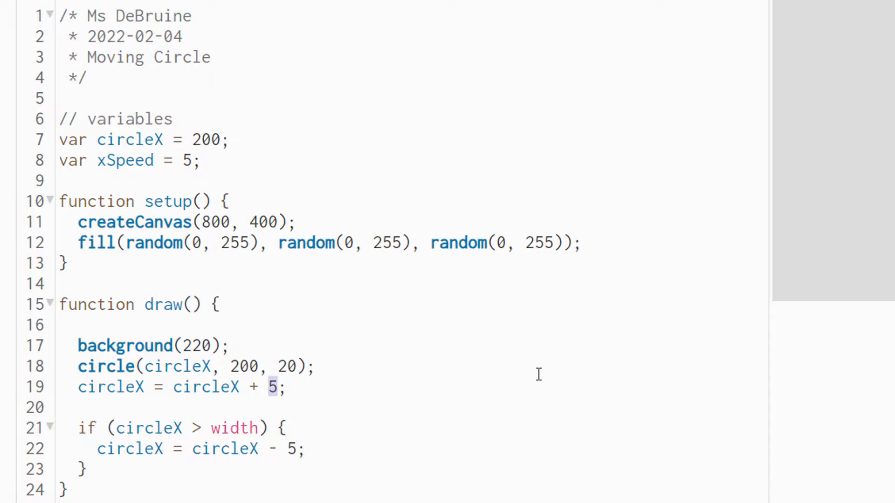
text(xS)
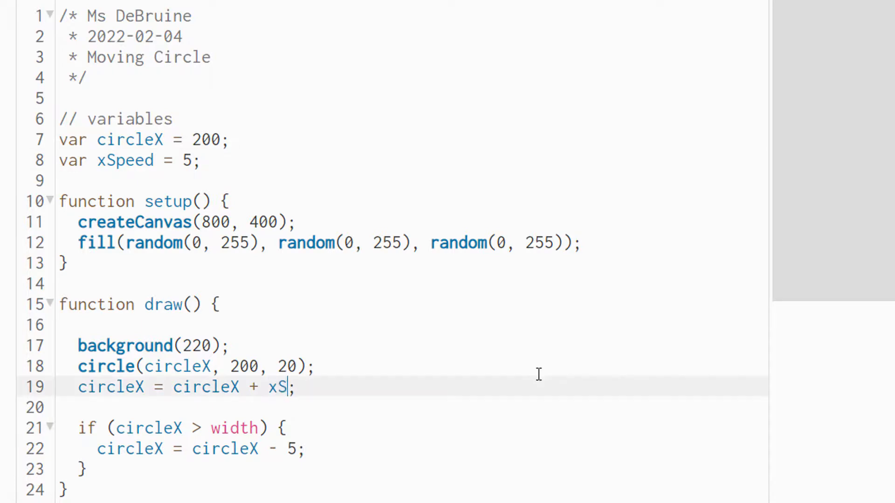
text(peed)
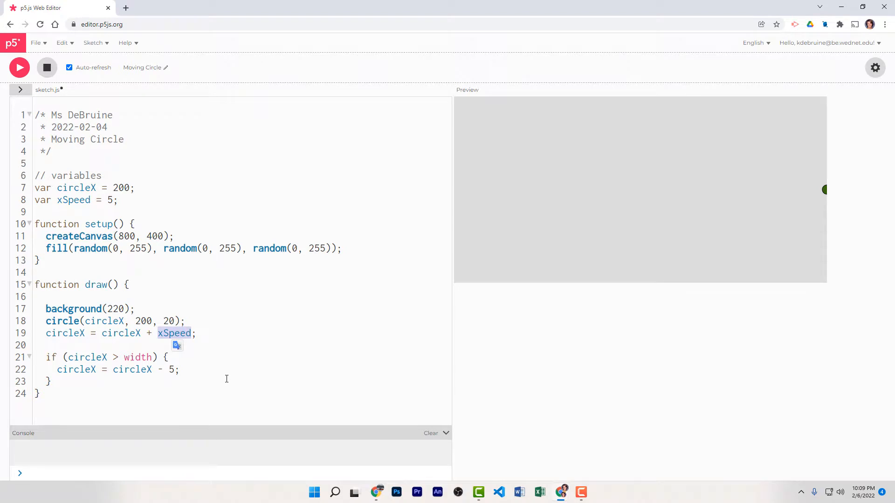
mouse_move(823, 195)
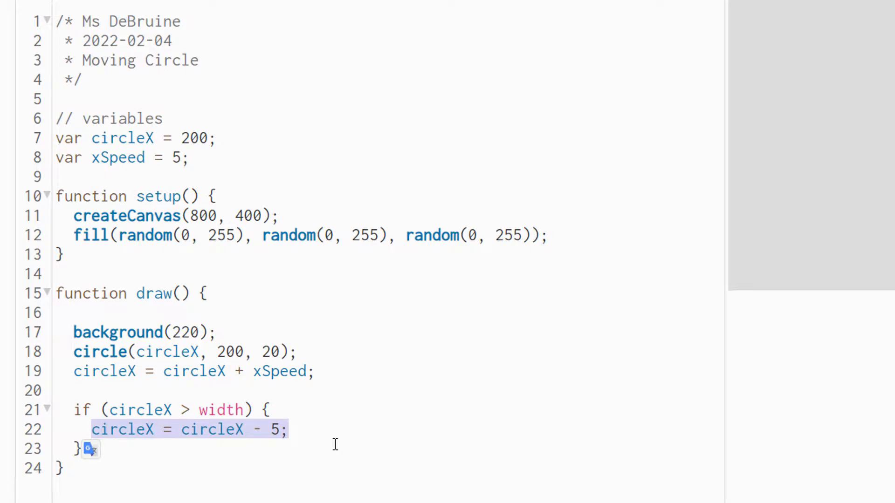
Replace the if body with xSpeed = -xSpeed; so the circle bounces off the right edge.
text(xSpeed =)
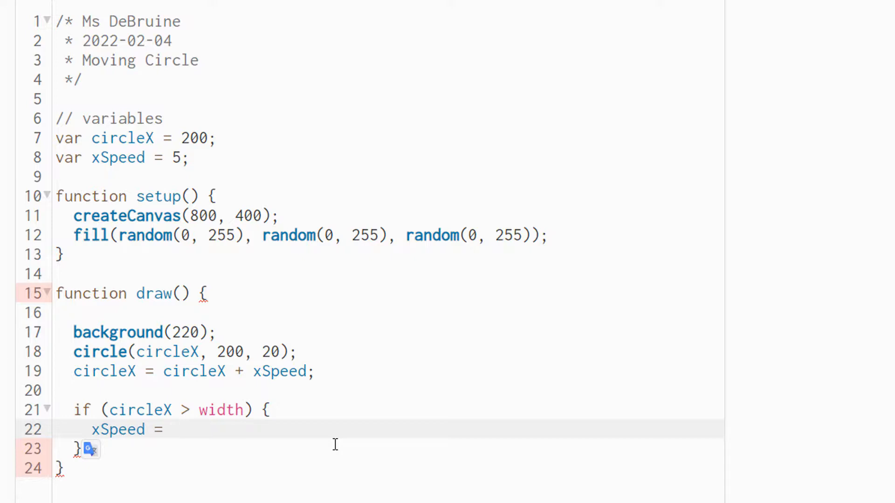
text(-)
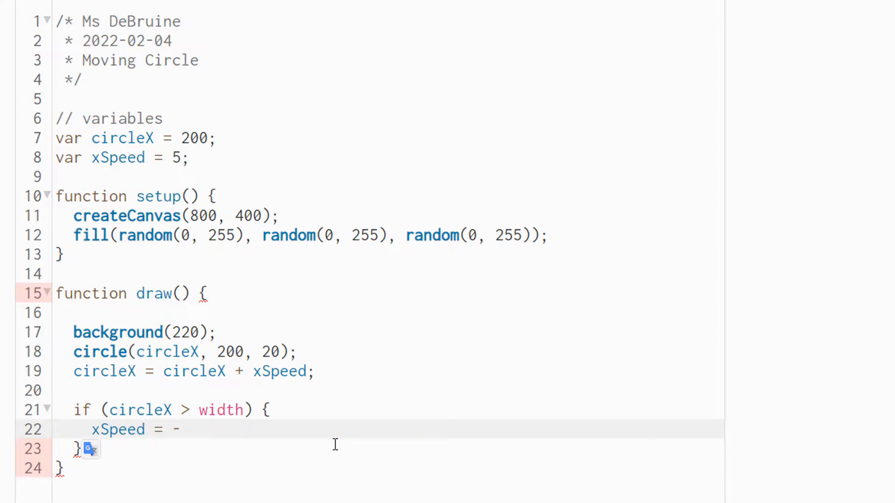
text(xS)
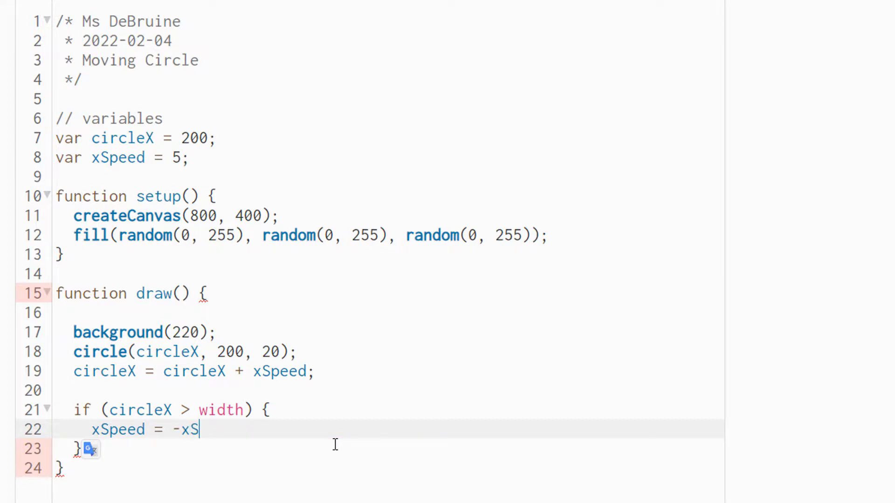
text(peed;)
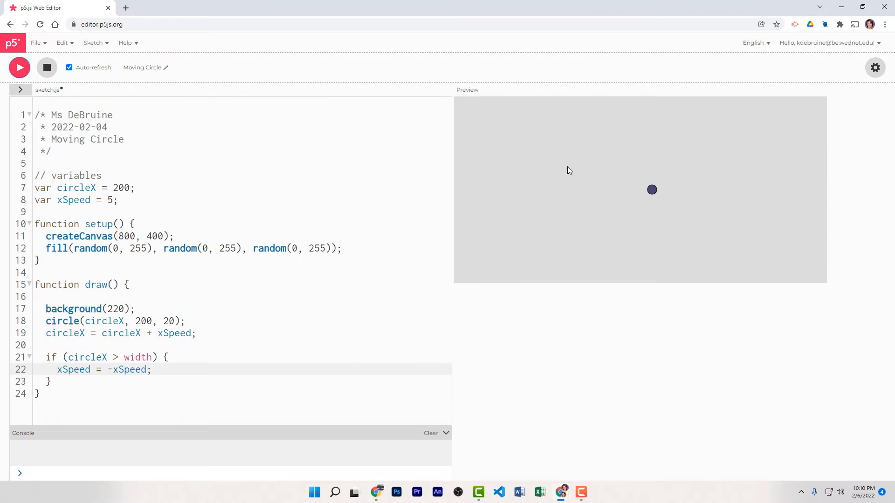
mouse_move(761, 200)
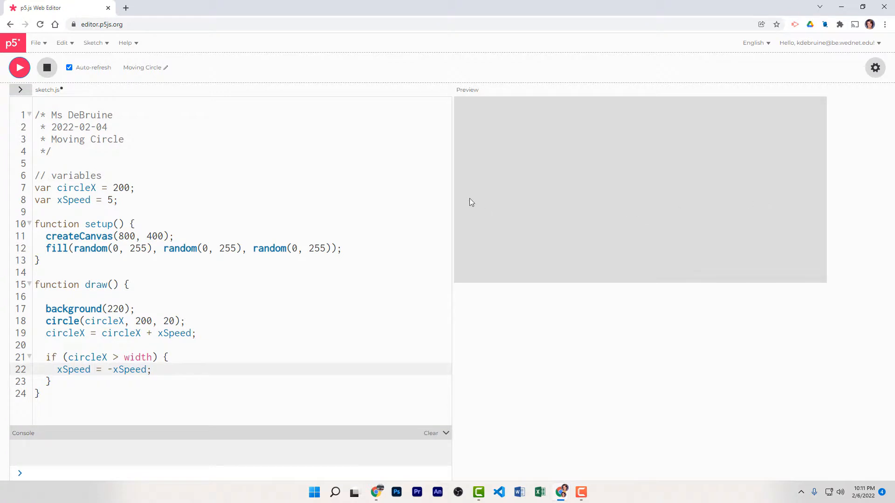
mouse_move(457, 203)
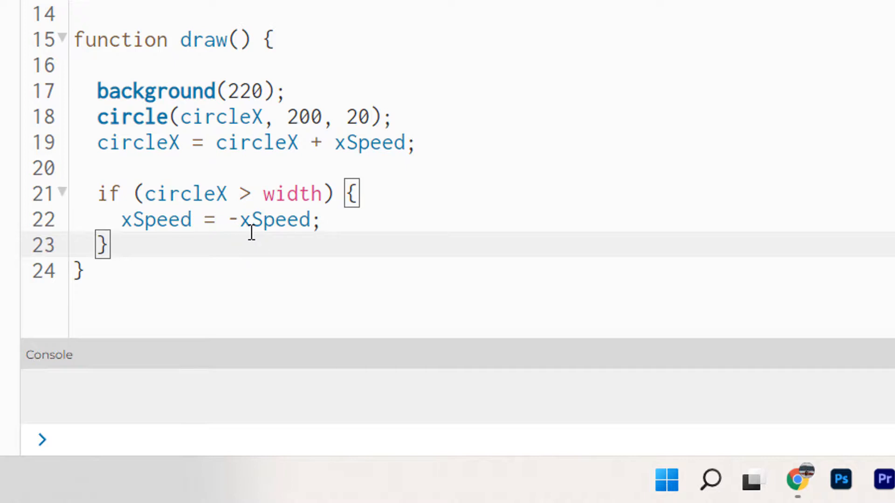
Add a second block if (circleX < 0) { xSpeed = -xSpeed; } for the left-edge bounce.
text(if (circl)
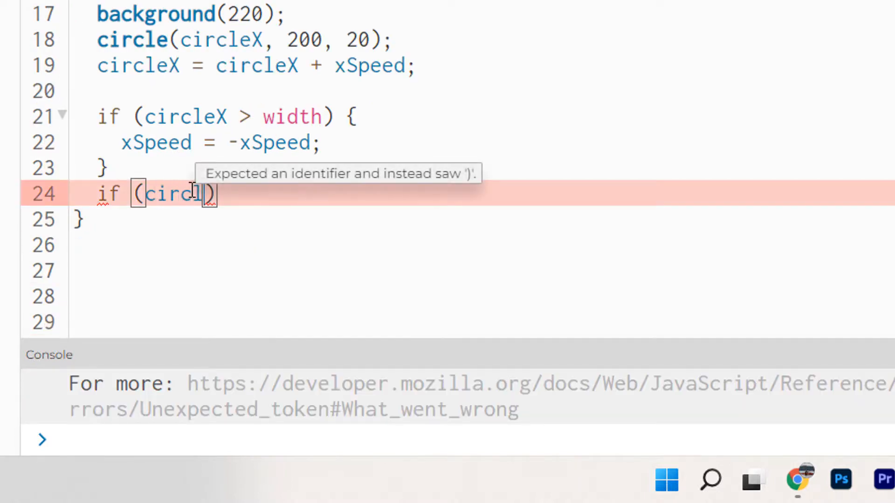
text(X)
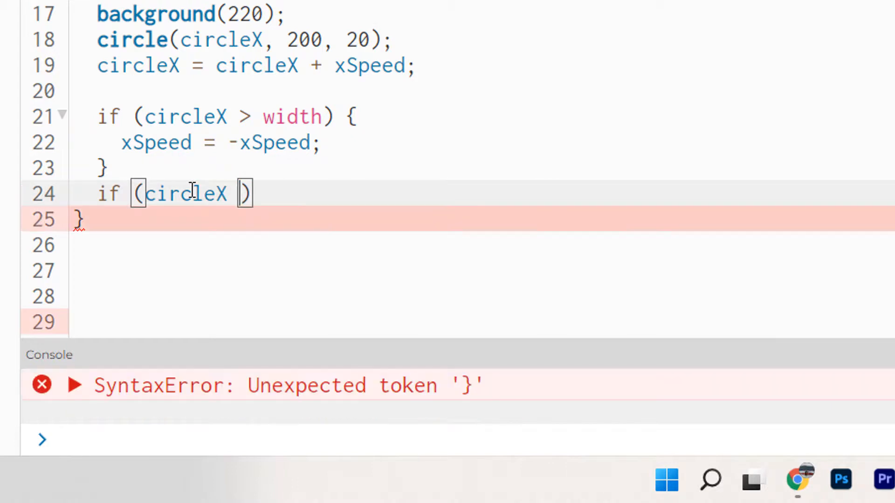
click(75, 385)
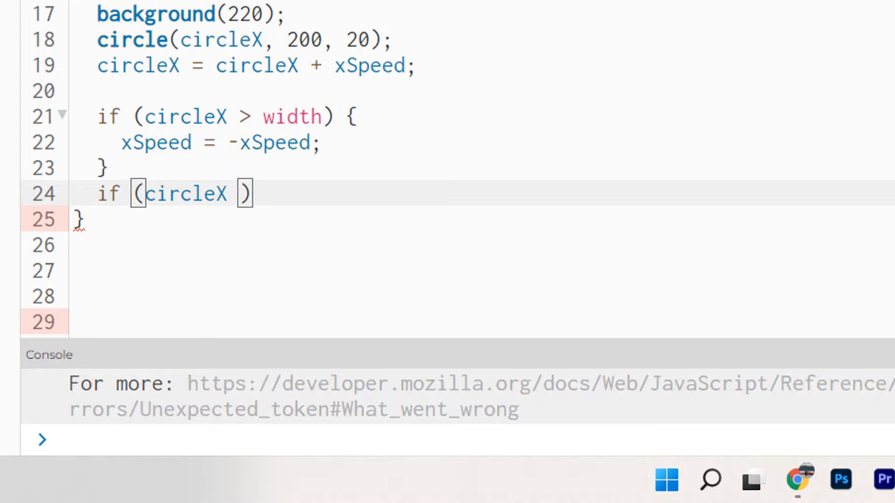
text(<)
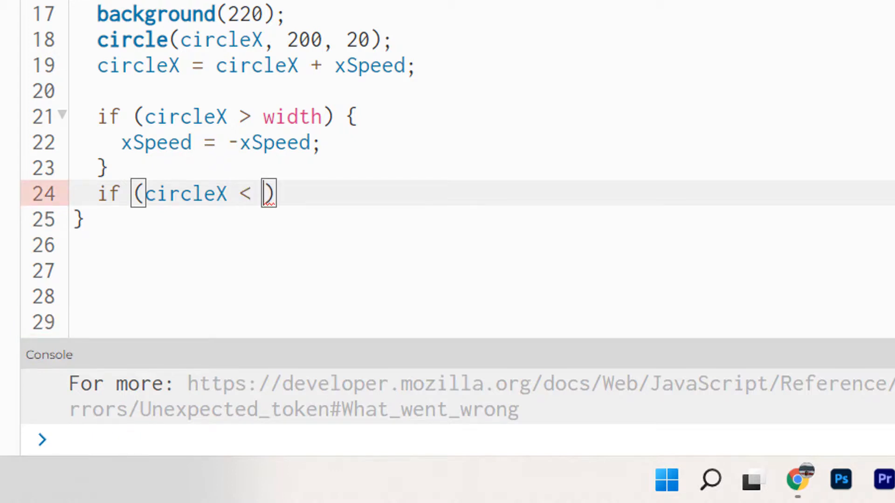
text(0)
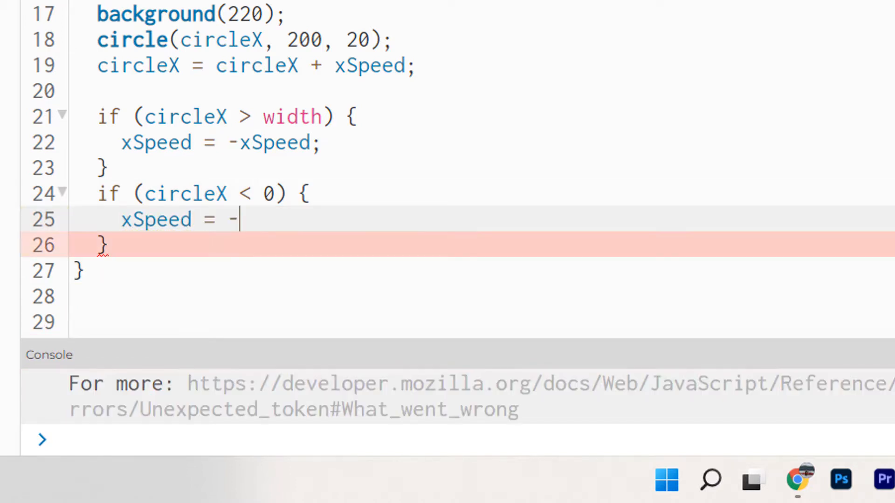
text(xSpeed;)
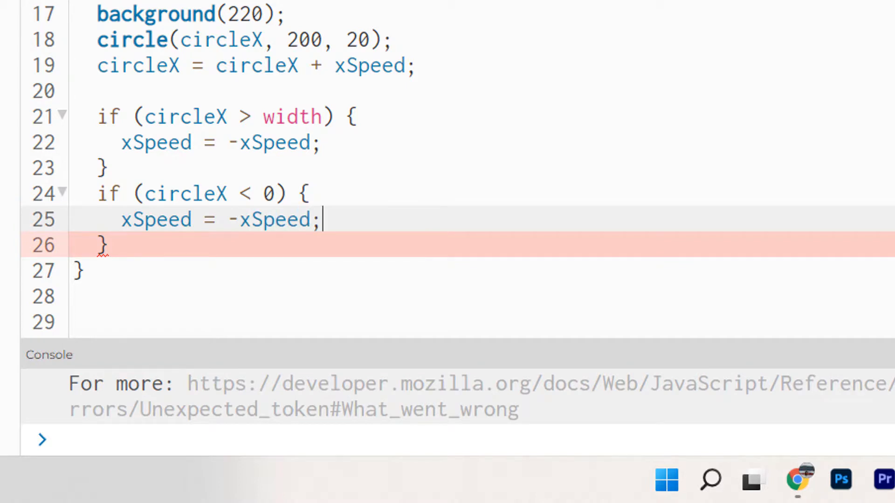